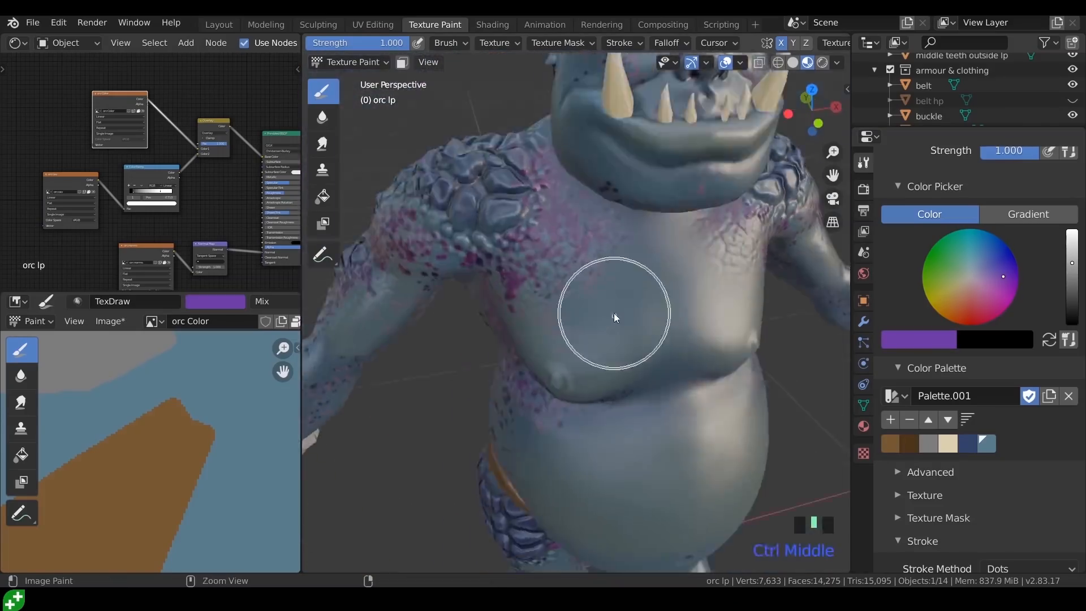
Orbit around the painted orc reference model to study its front and back.
left_click_drag(613, 313, 655, 291)
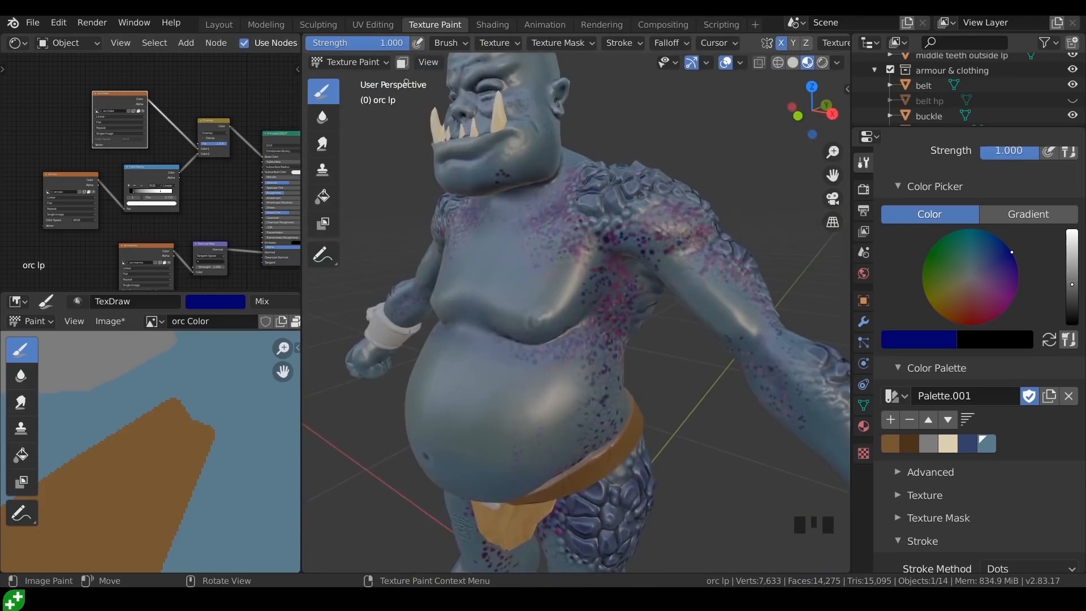
left_click(318, 22)
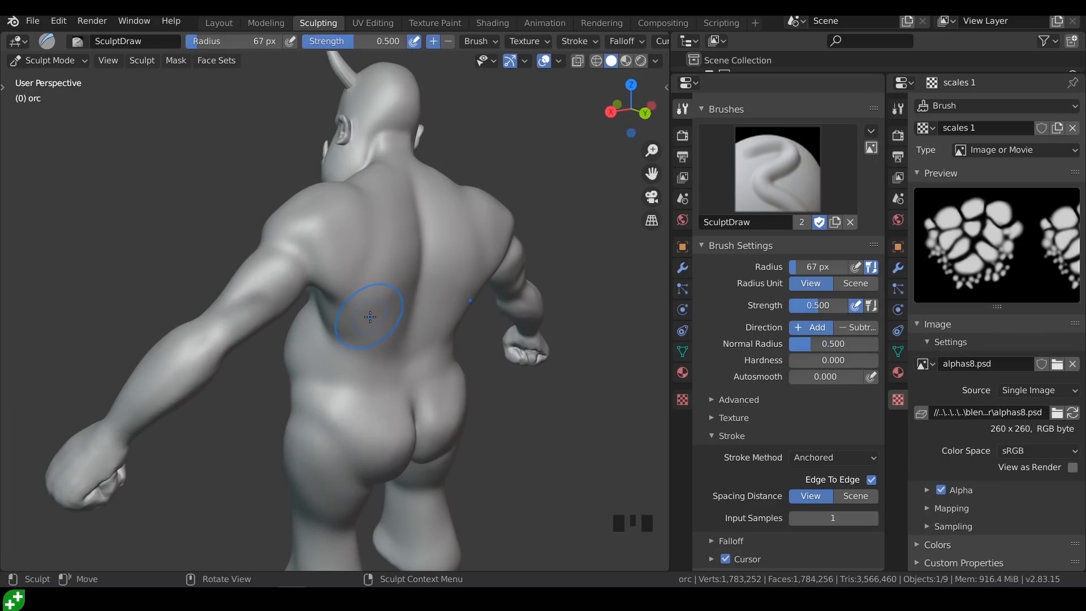
left_click_drag(367, 317, 427, 270)
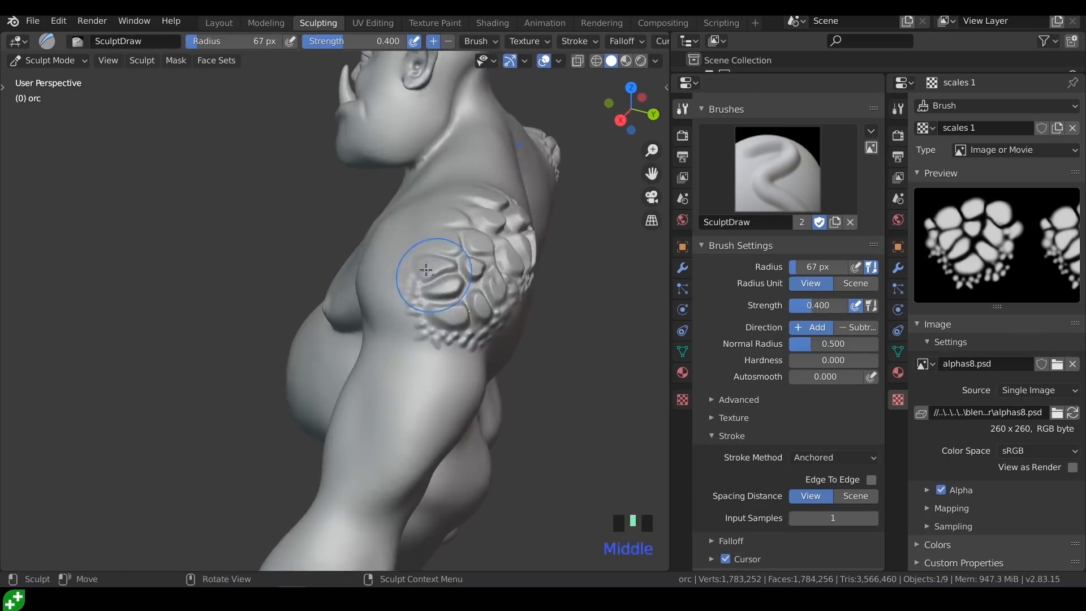
scroll("up", 3)
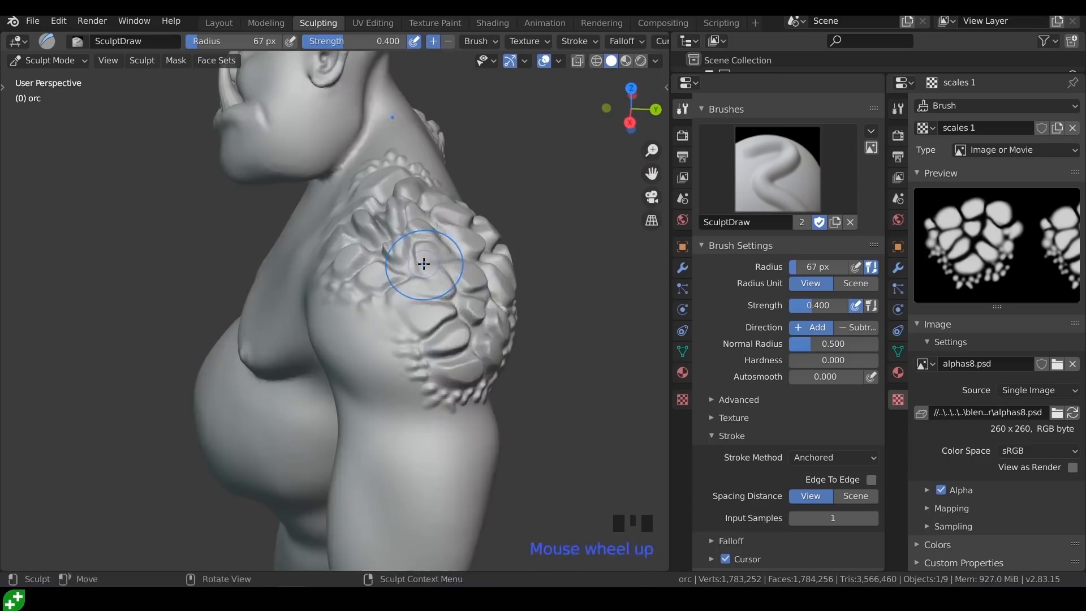
left_click_drag(415, 277, 395, 291)
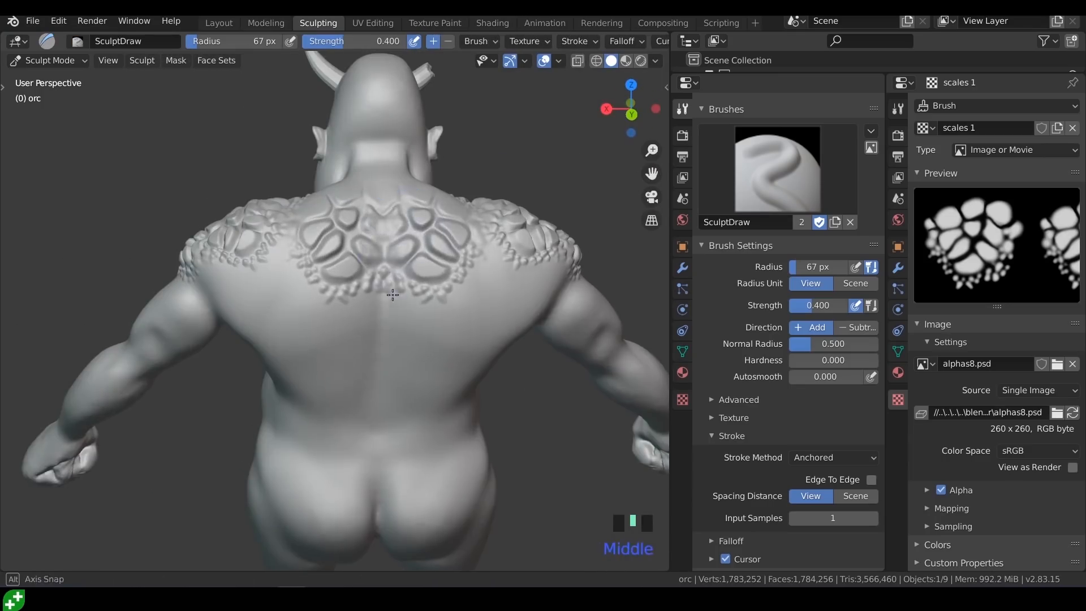
left_click(192, 22)
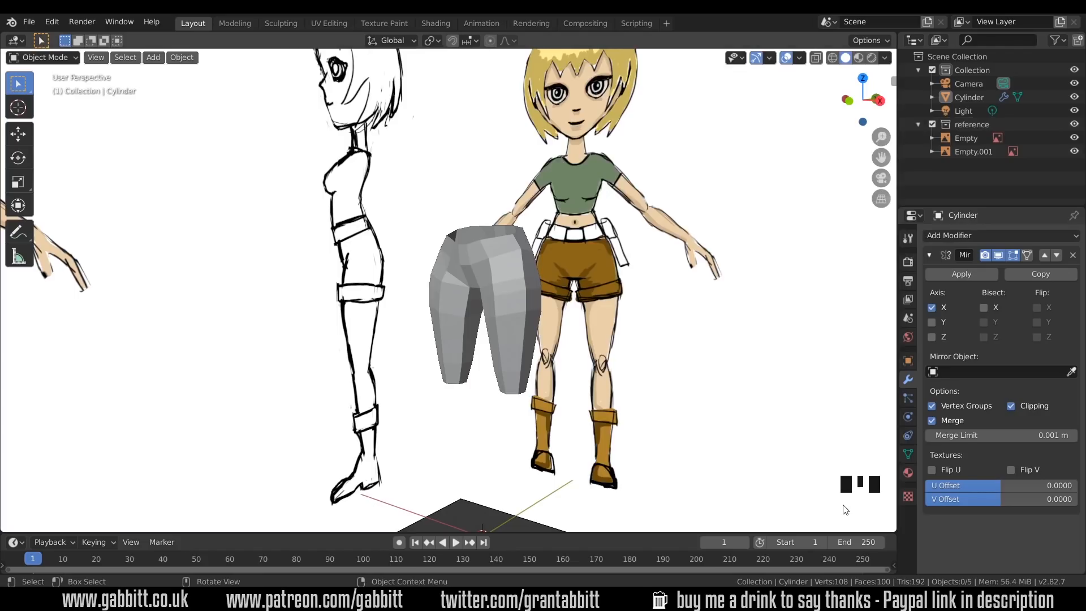
mouse_move(820, 301)
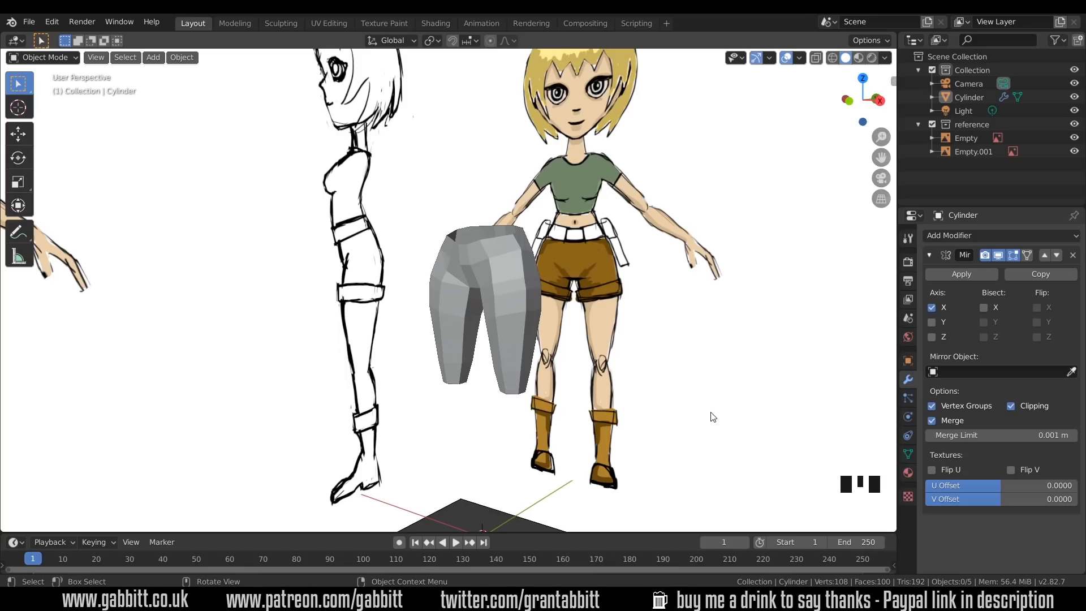
Extrude the legs' top edge loop upward into a waist band over the see-through reference.
key("NUMPAD_1")
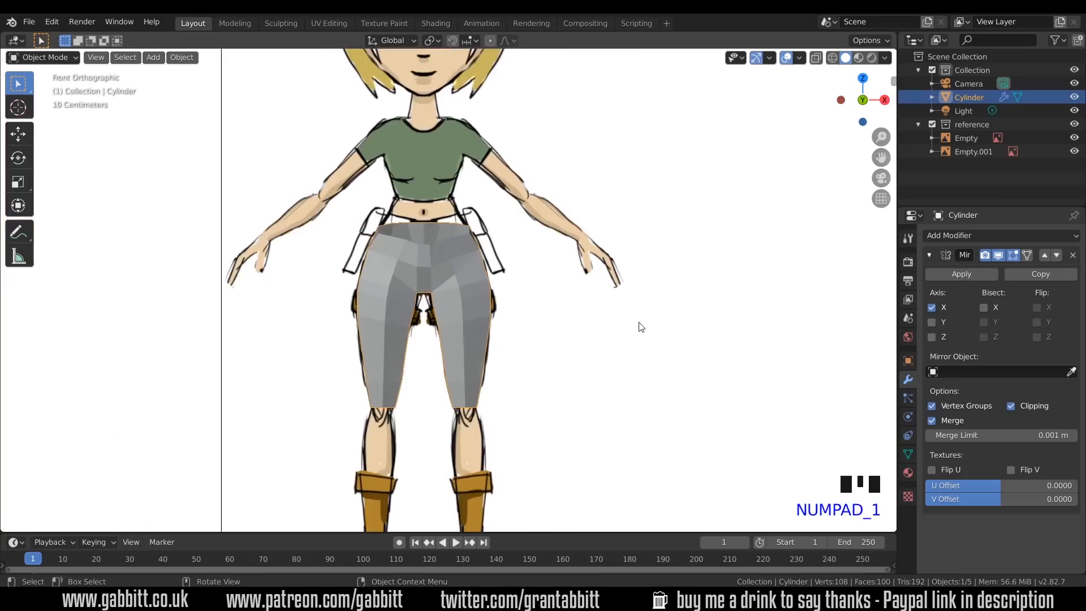
key("Tab")
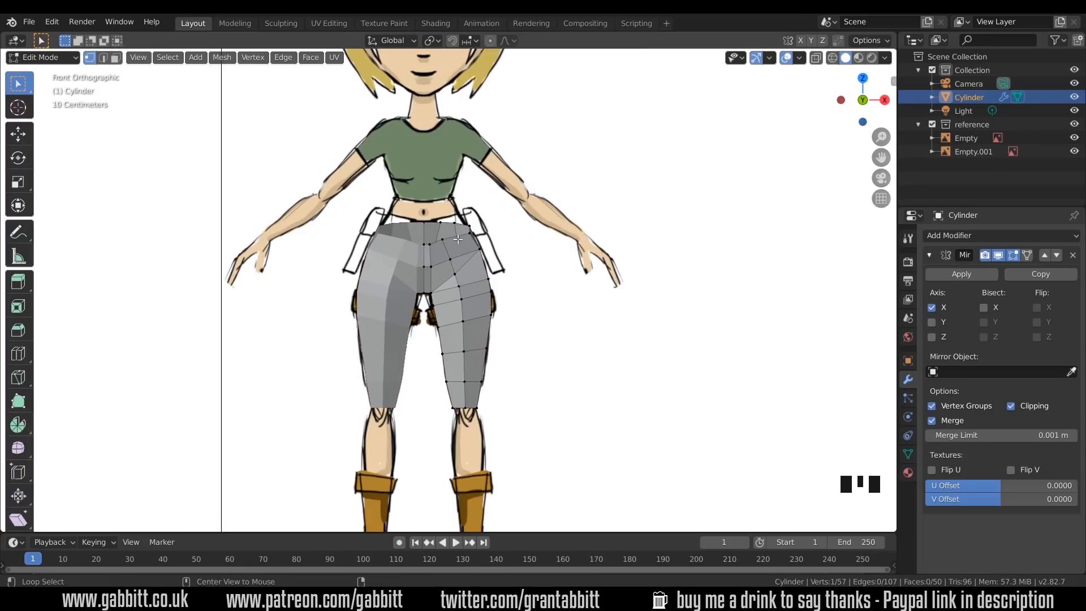
left_click(458, 238)
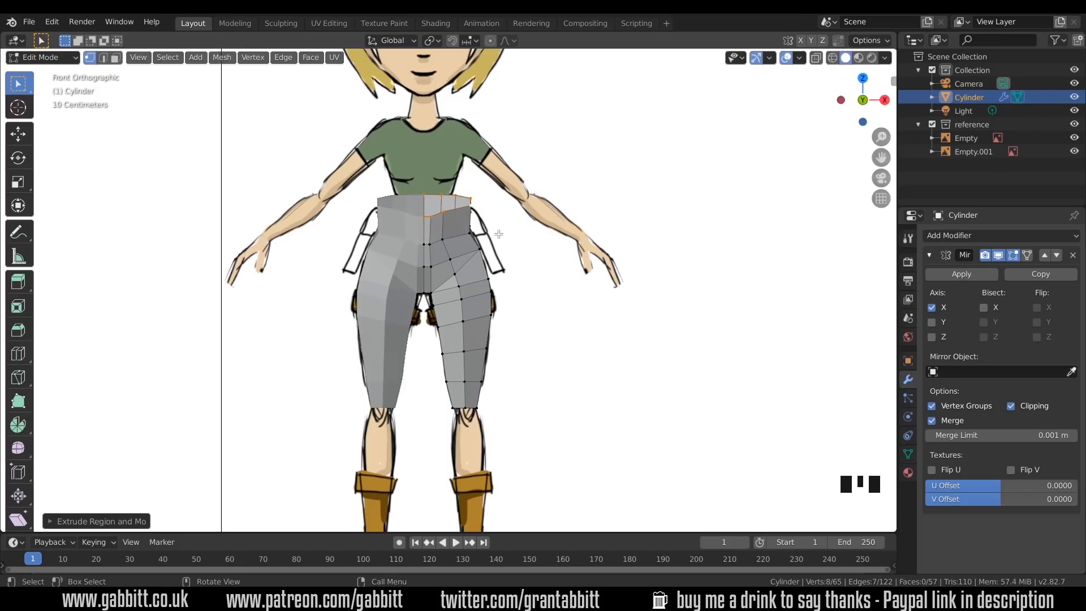
key("NUMPAD_3")
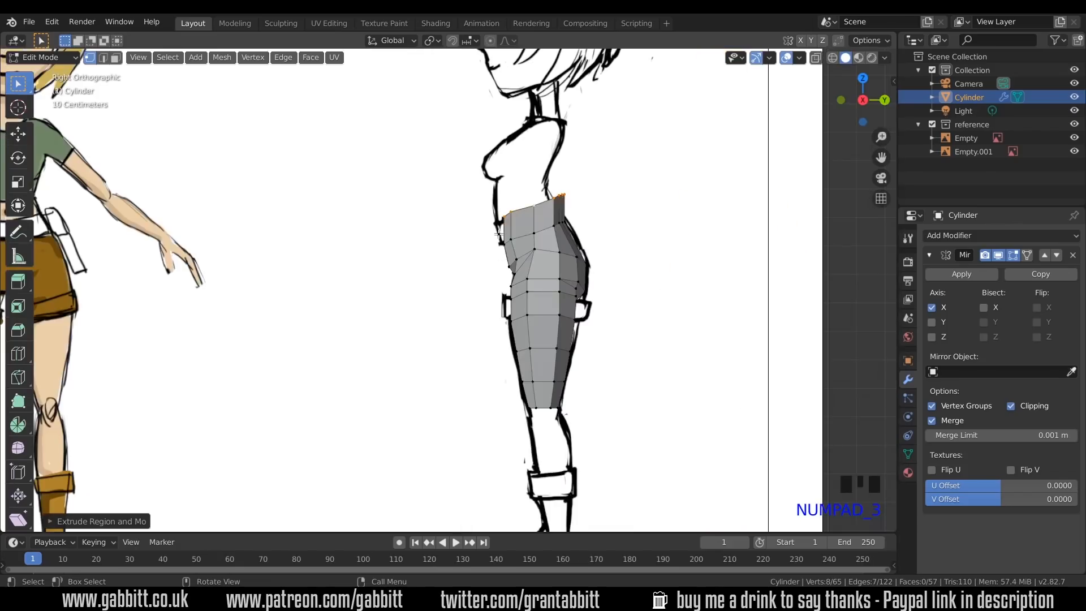
key("g")
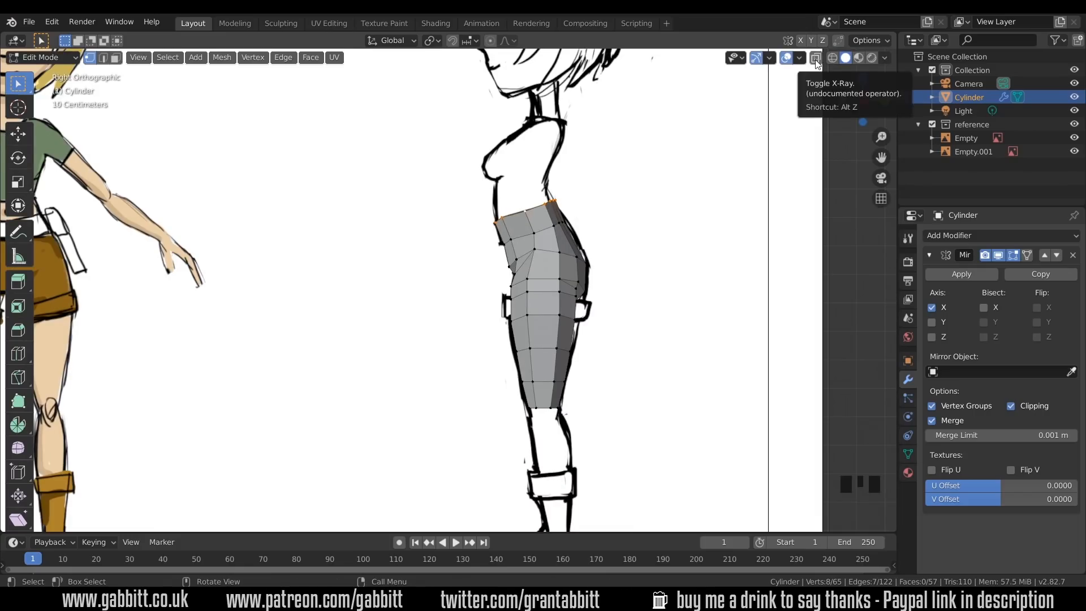
left_click(816, 58)
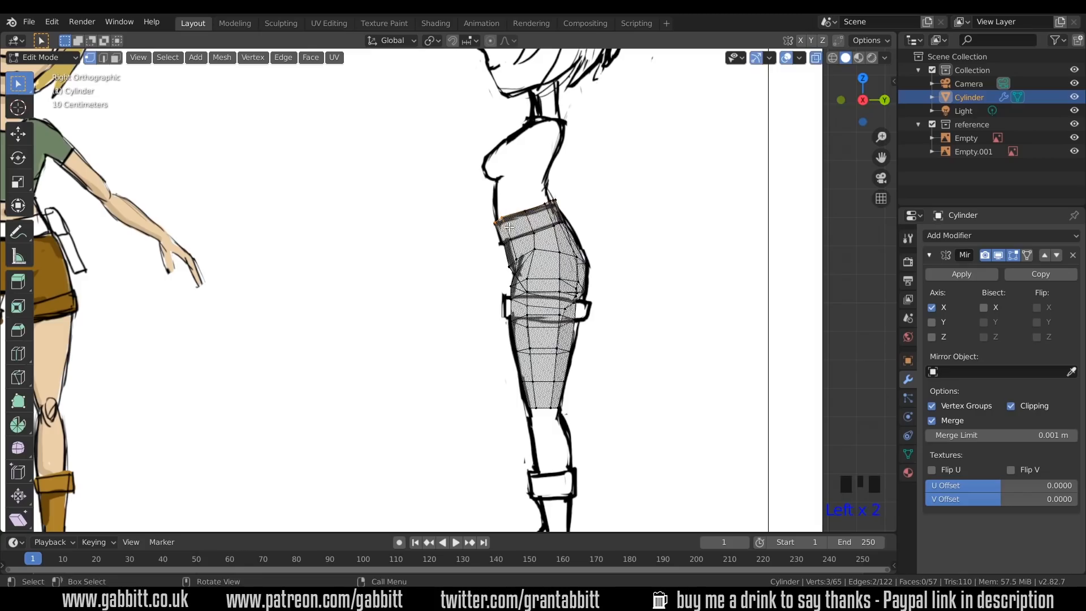
Slide the waist vertices along their edges to fit the reference outline in X-ray.
key("g")
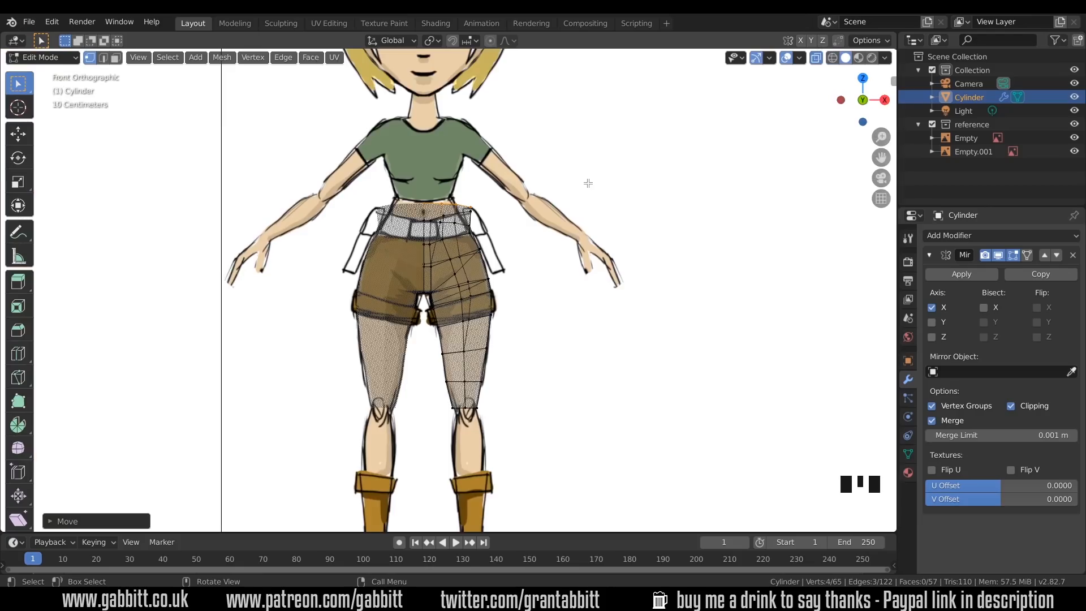
key("Alt+z")
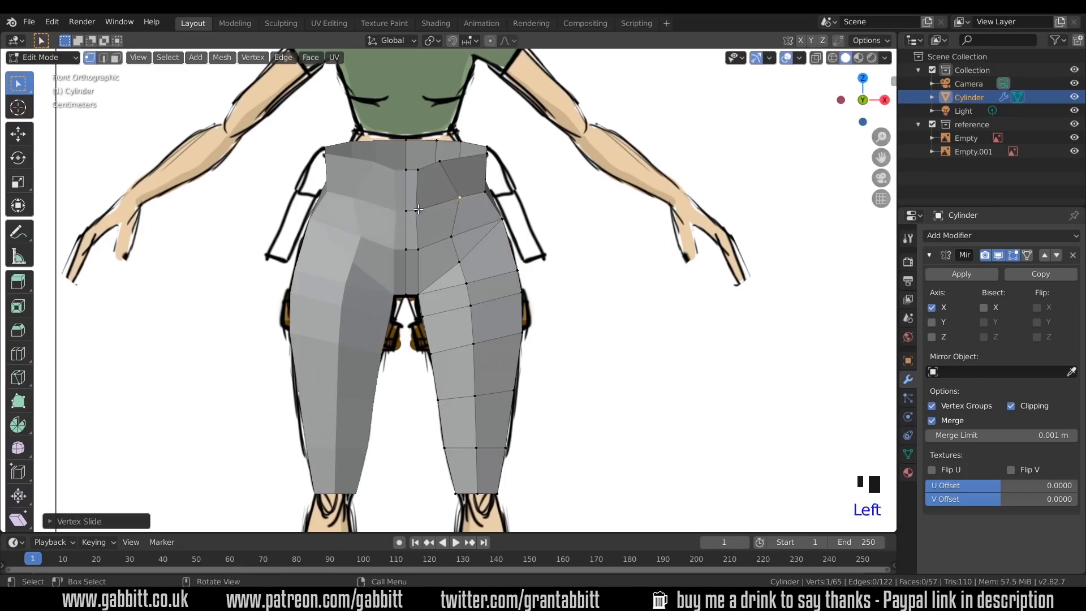
key("g")
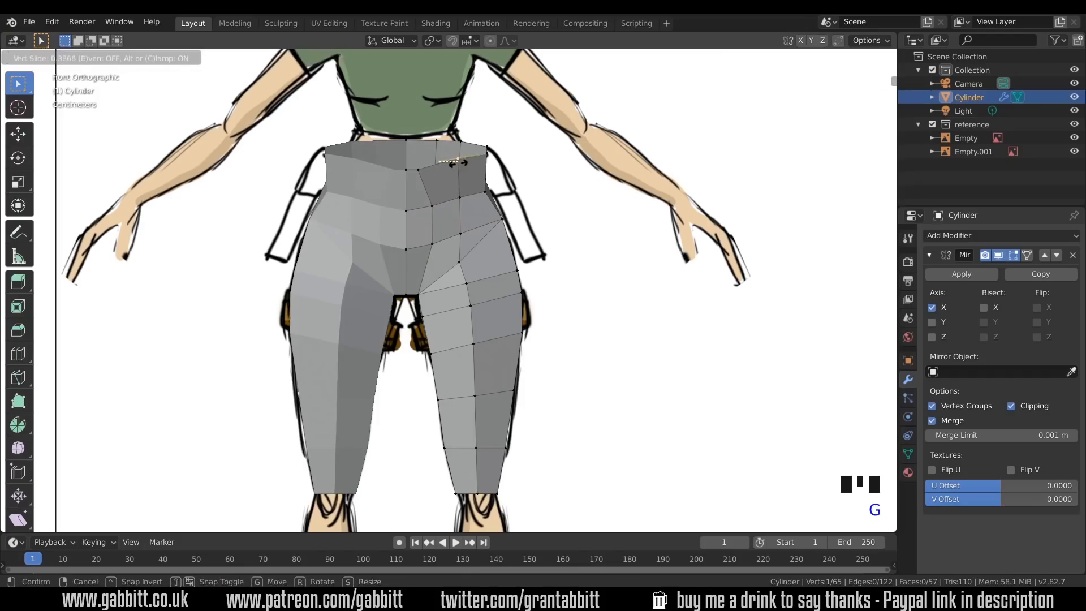
left_click(451, 163)
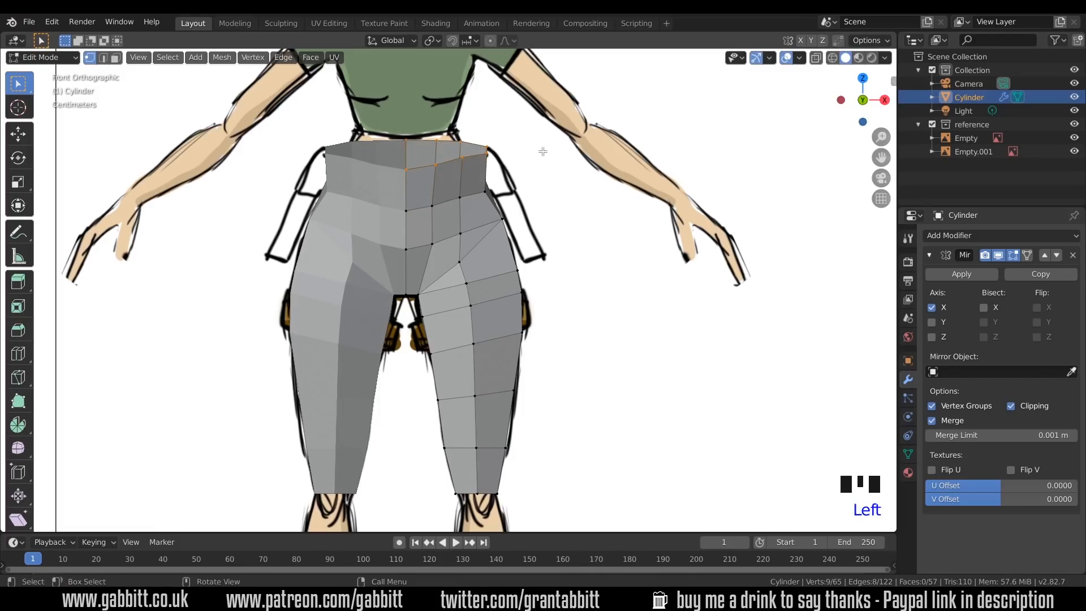
Resize and place the waist loop, then extrude it up toward the ribcage in side view.
key("s")
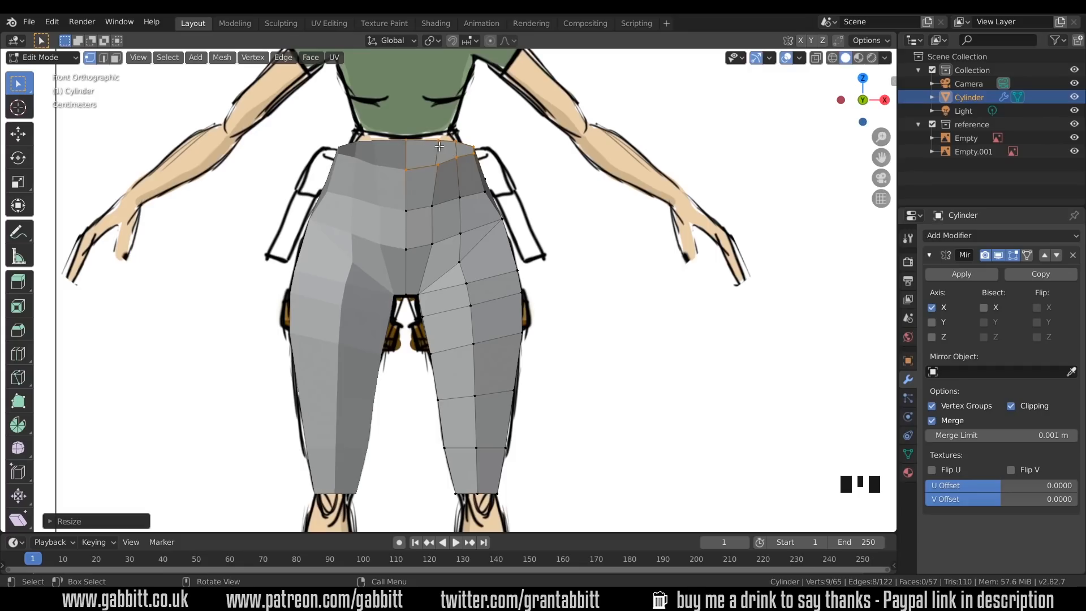
mouse_move(453, 149)
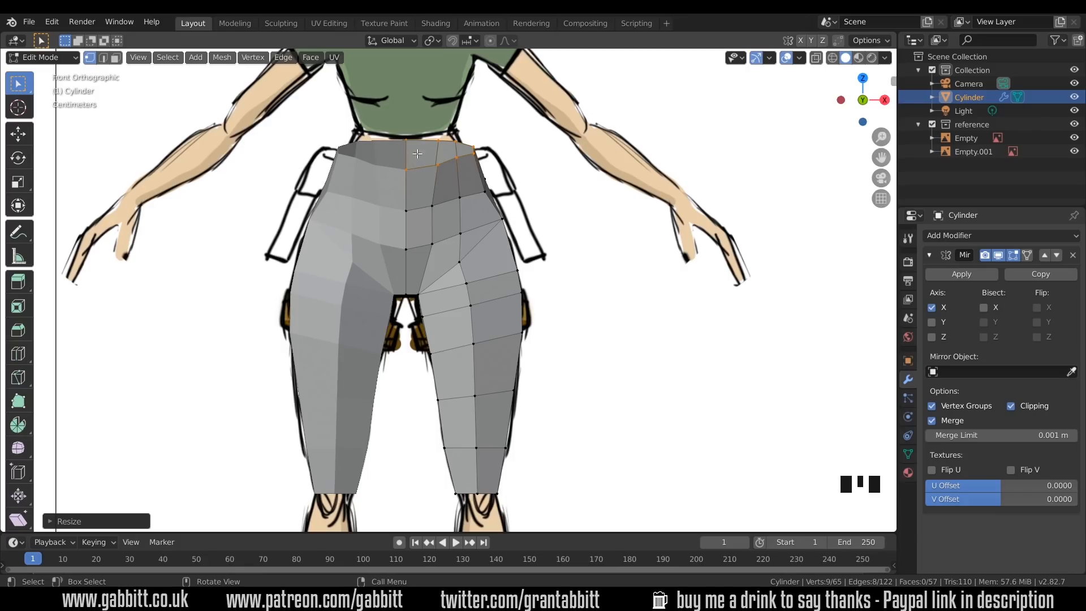
mouse_move(499, 151)
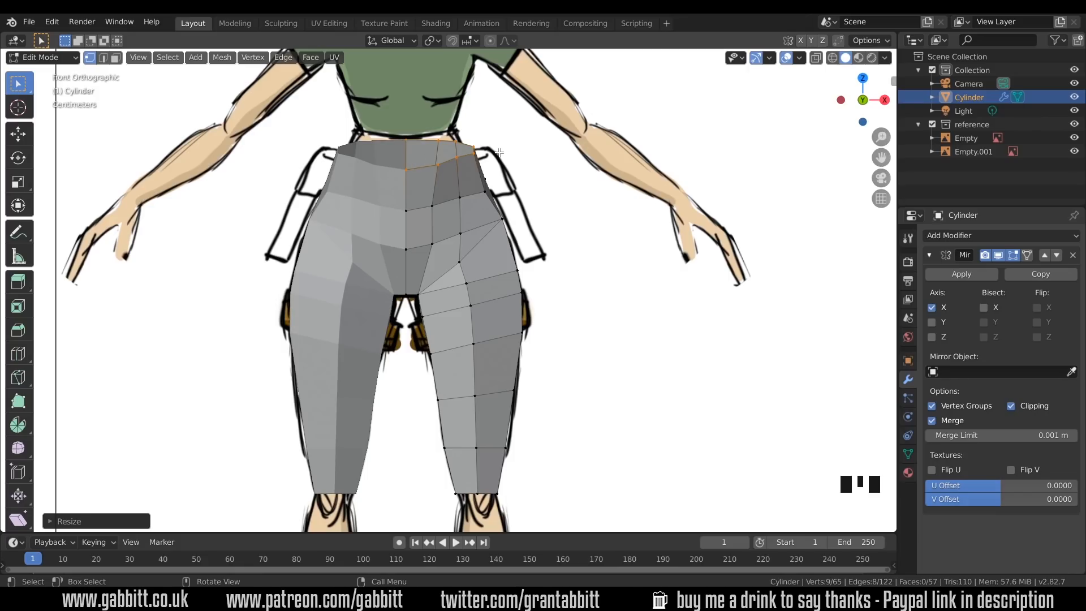
key("g")
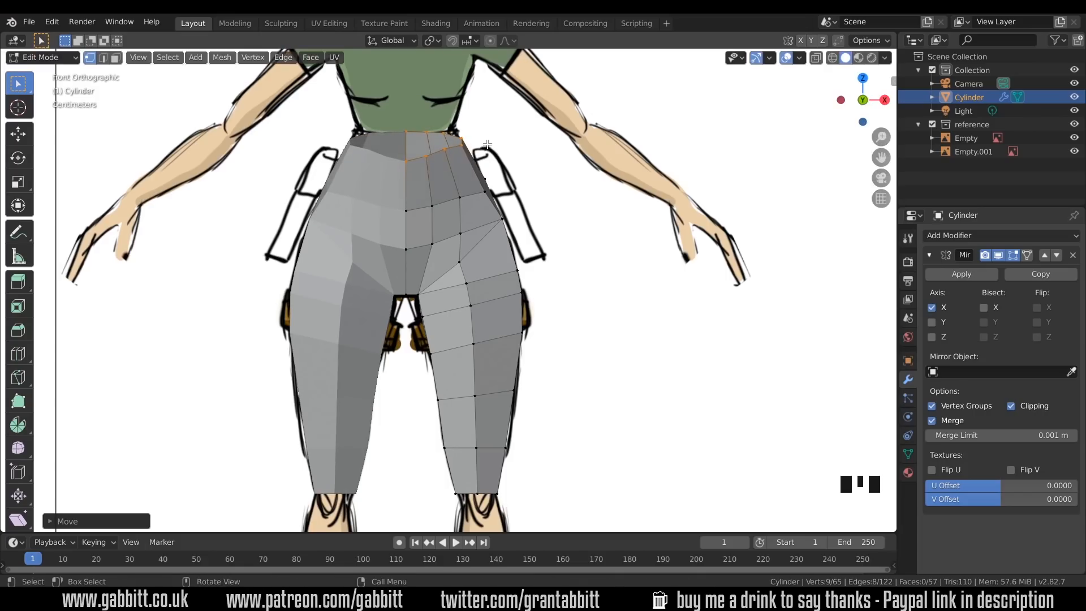
key("NUMPAD_3")
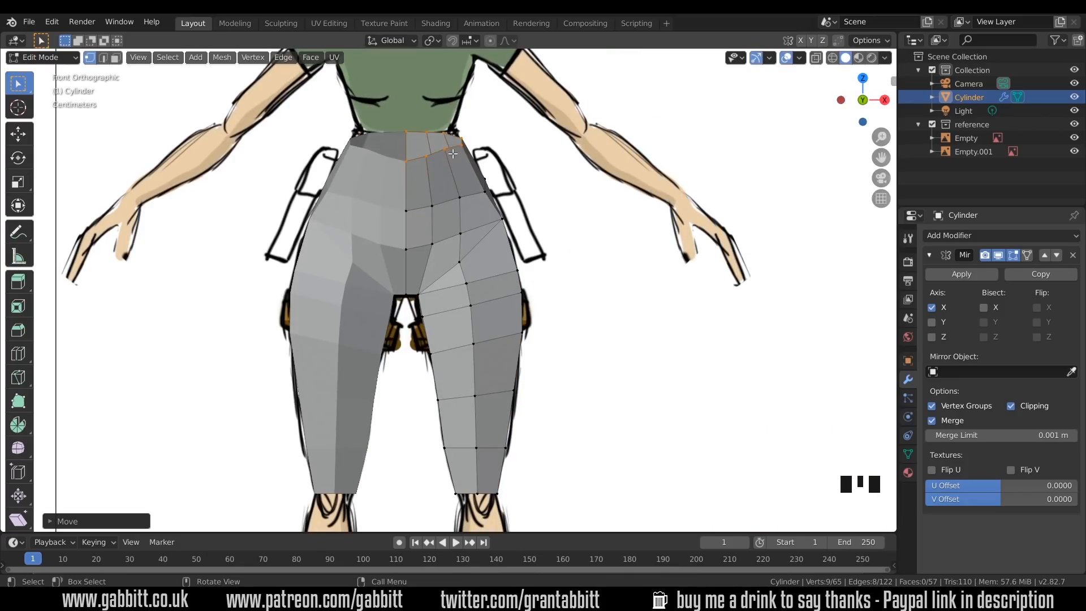
key("e")
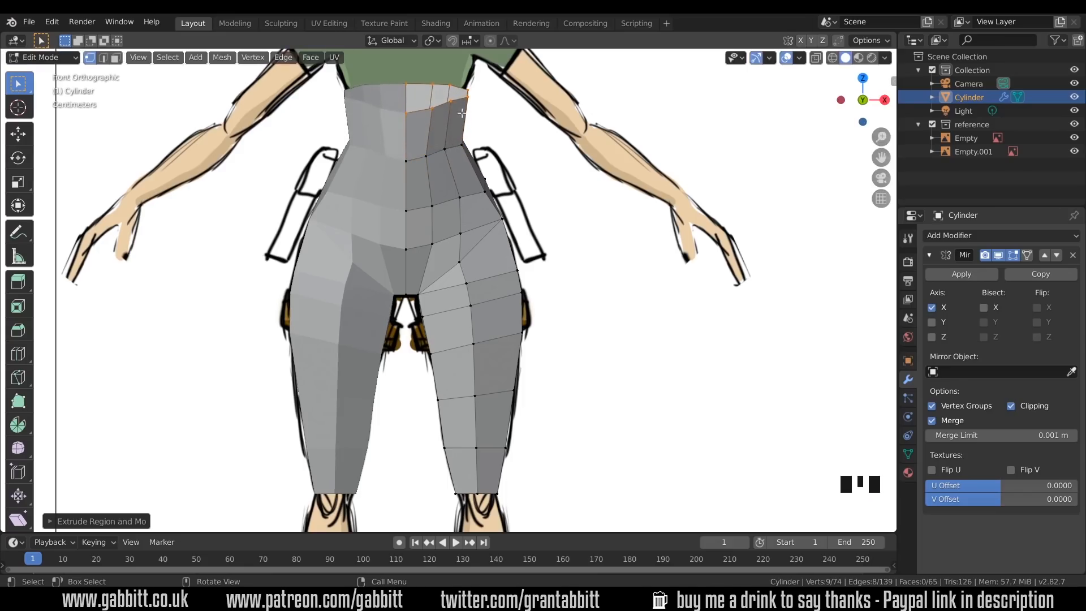
key("NUMPAD_3")
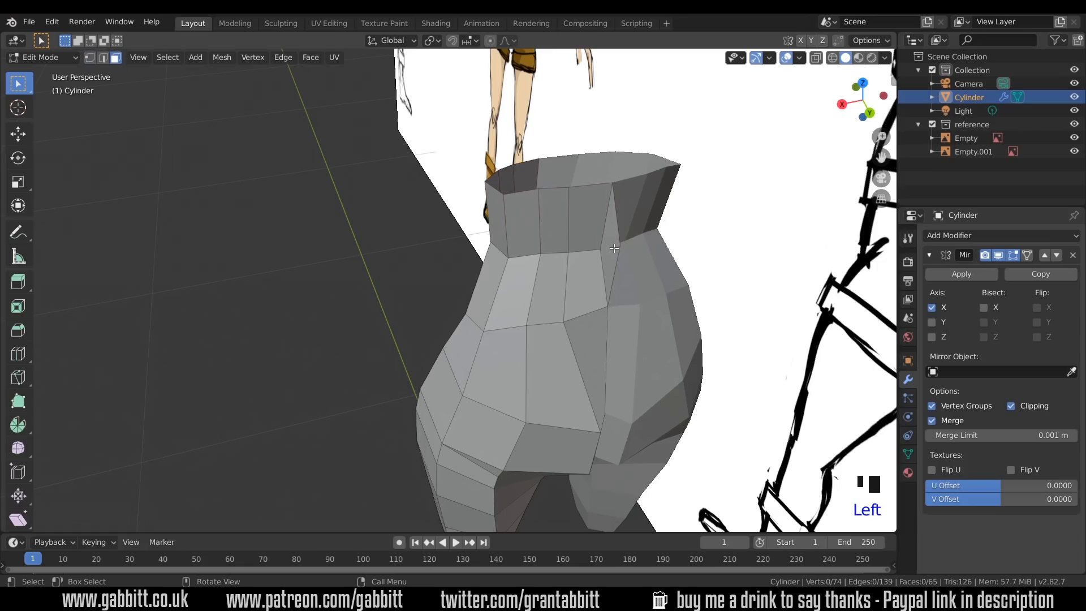
Move the selected torso edges along X and Z to match the waist and hip outline.
key("x")
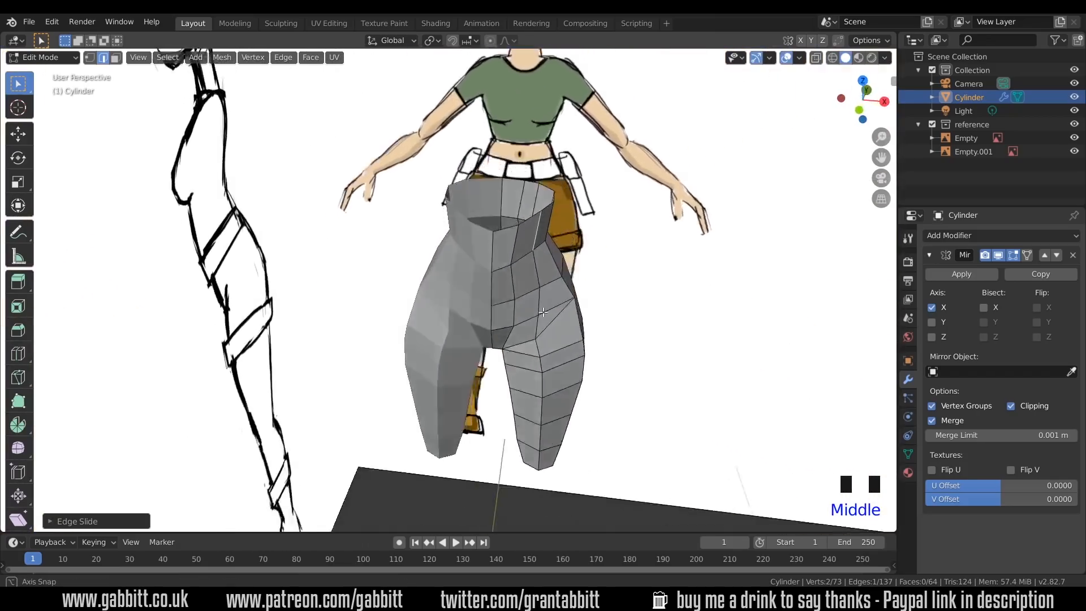
left_click_drag(544, 312, 609, 281)
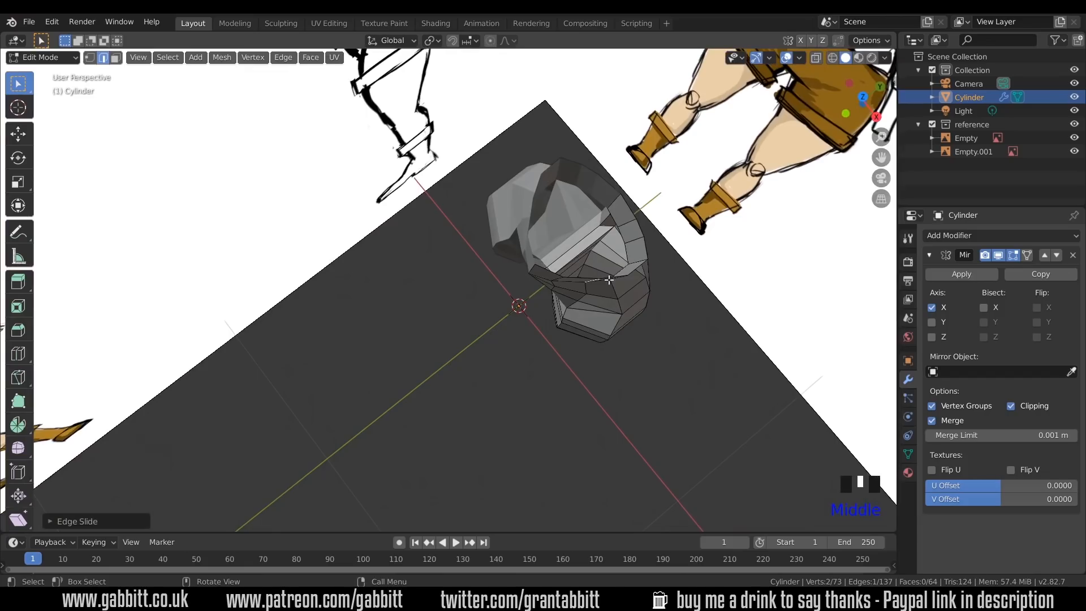
key("g")
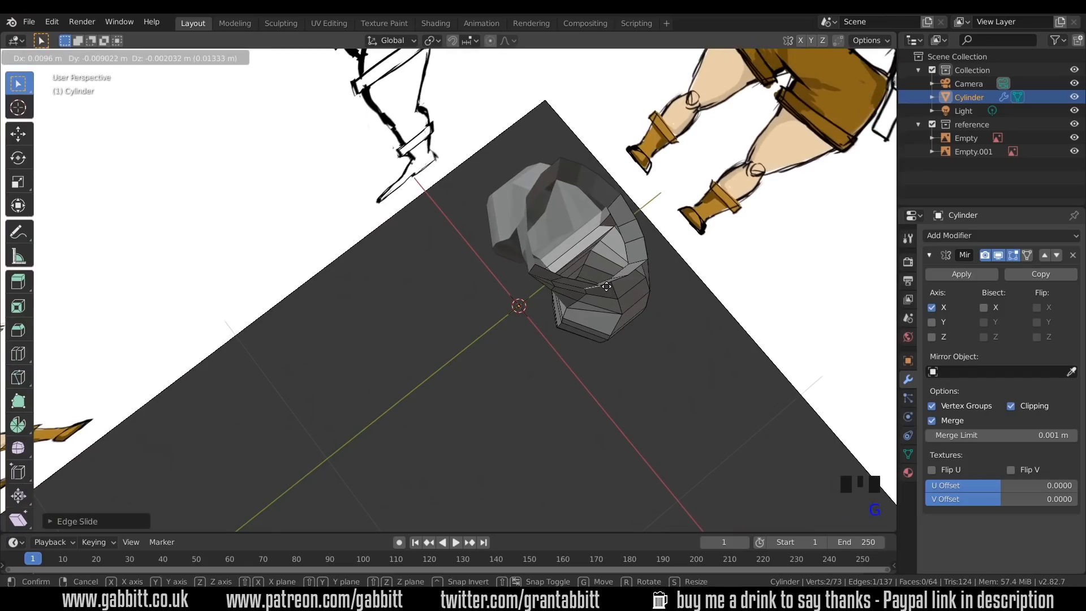
key("z")
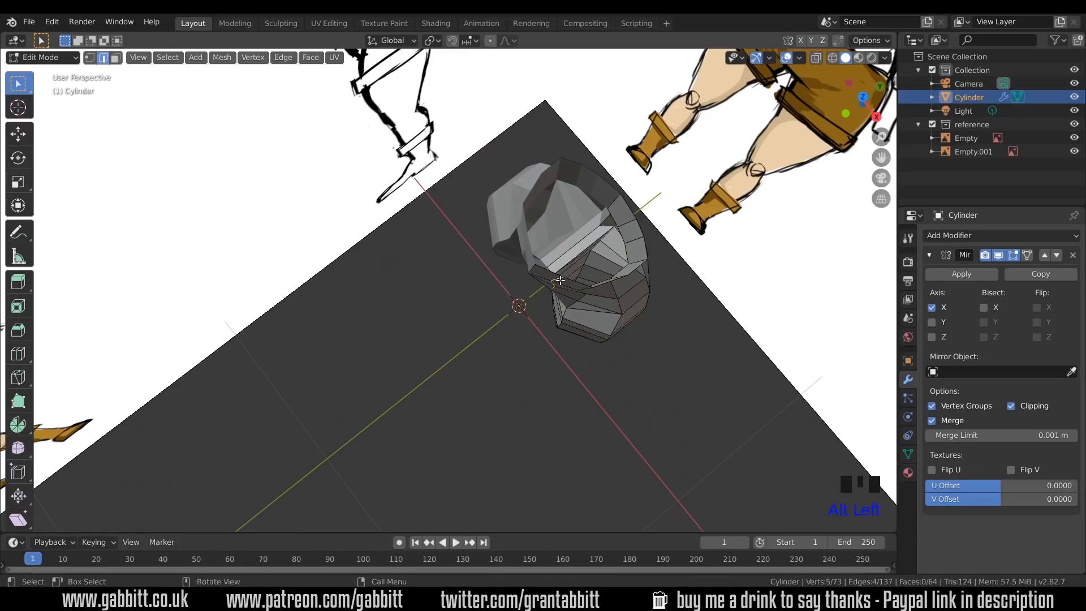
key("g")
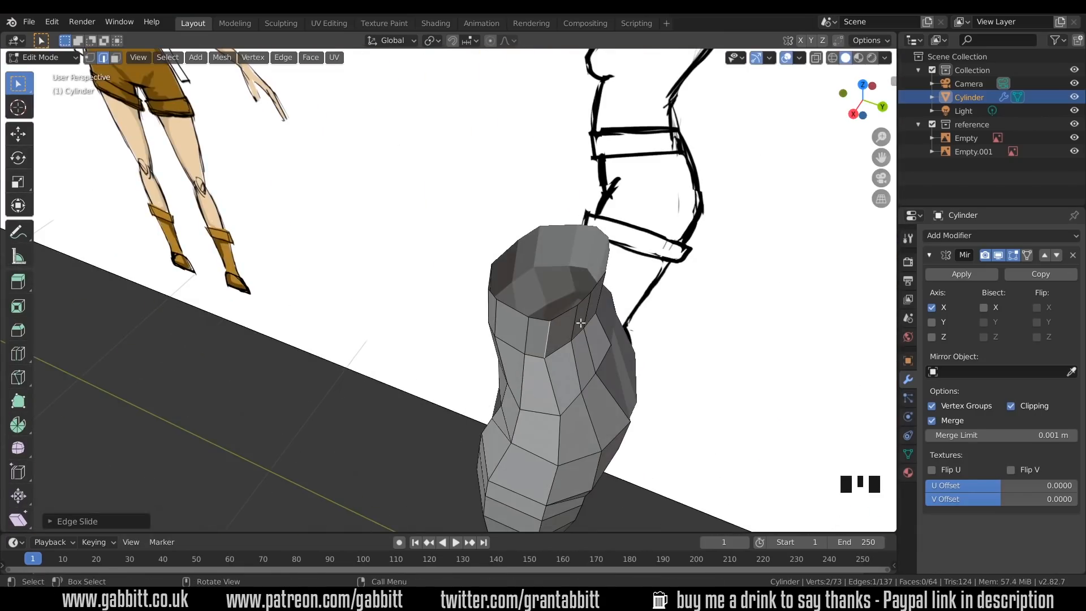
Adjust the torso loops further and check the silhouette from the right side.
left_click_drag(579, 323, 580, 297)
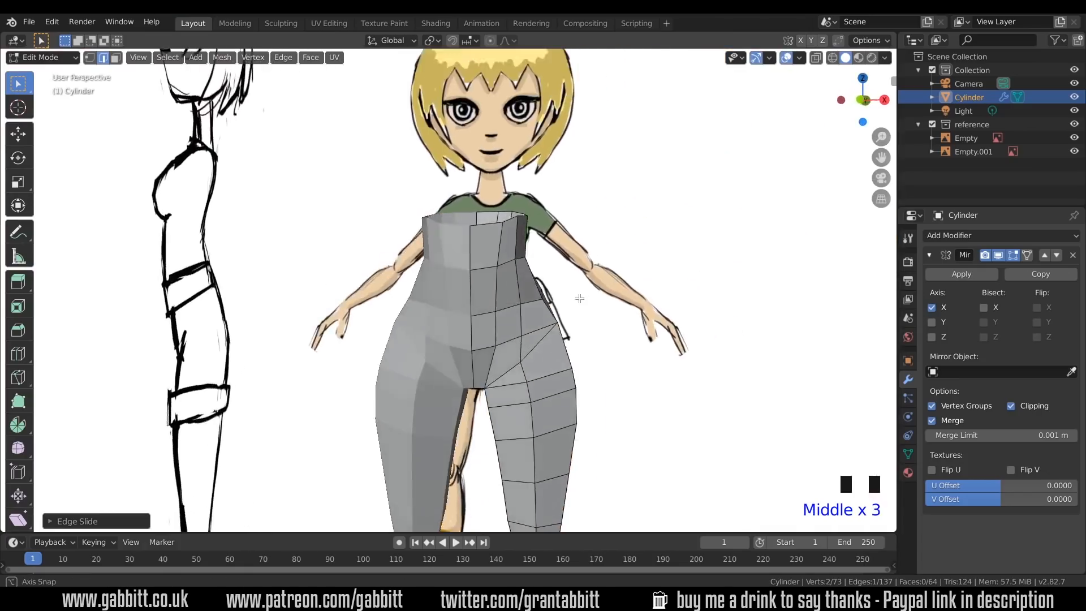
key("g")
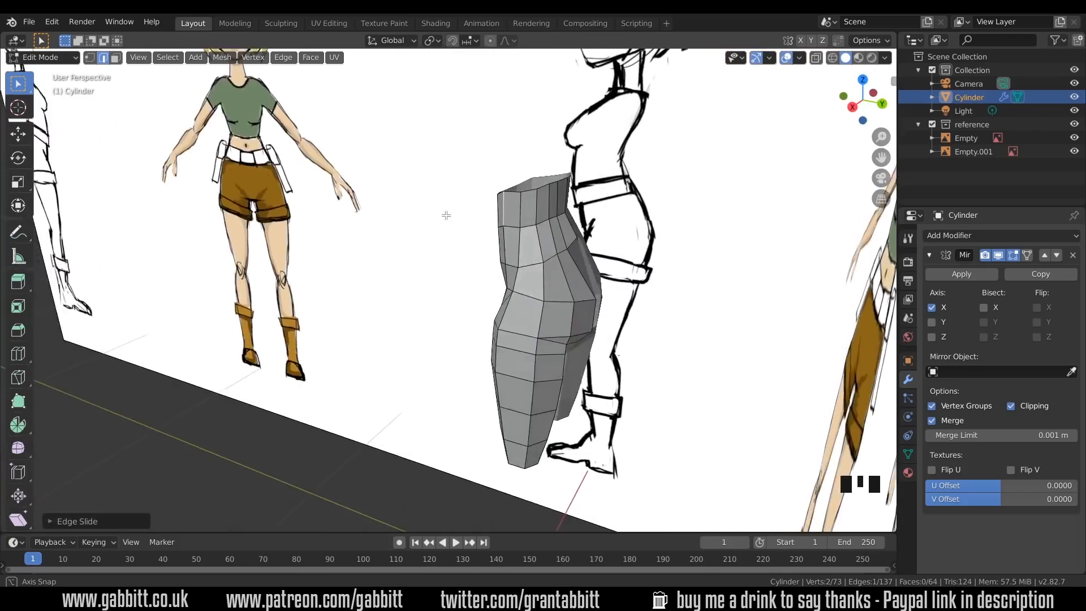
key("NUMPAD_3")
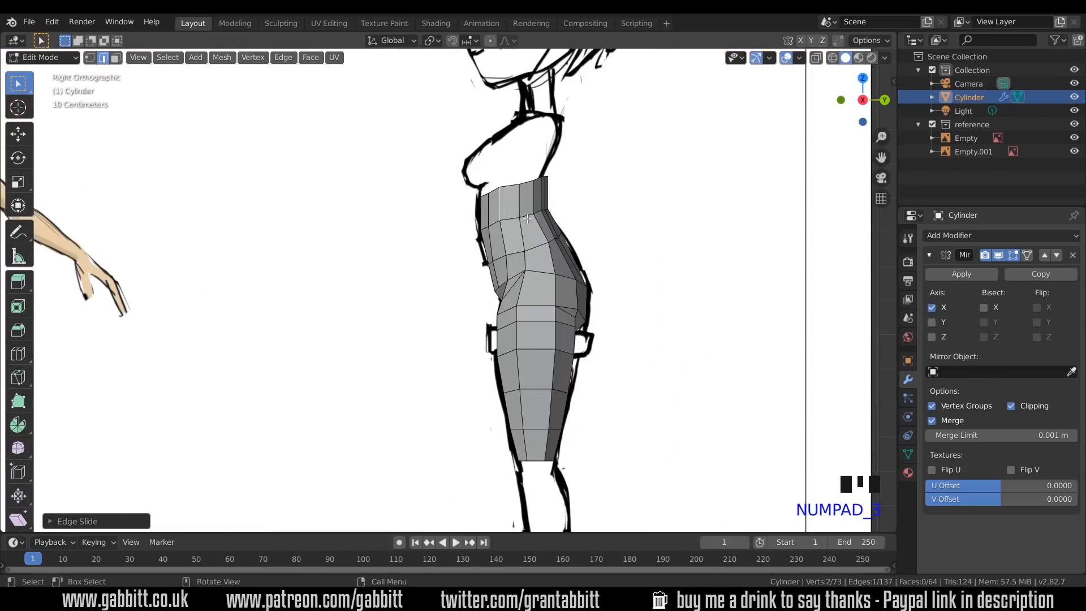
Select the shoulder-height top vertices and move them to fit the chest width in X-ray.
left_click(510, 186)
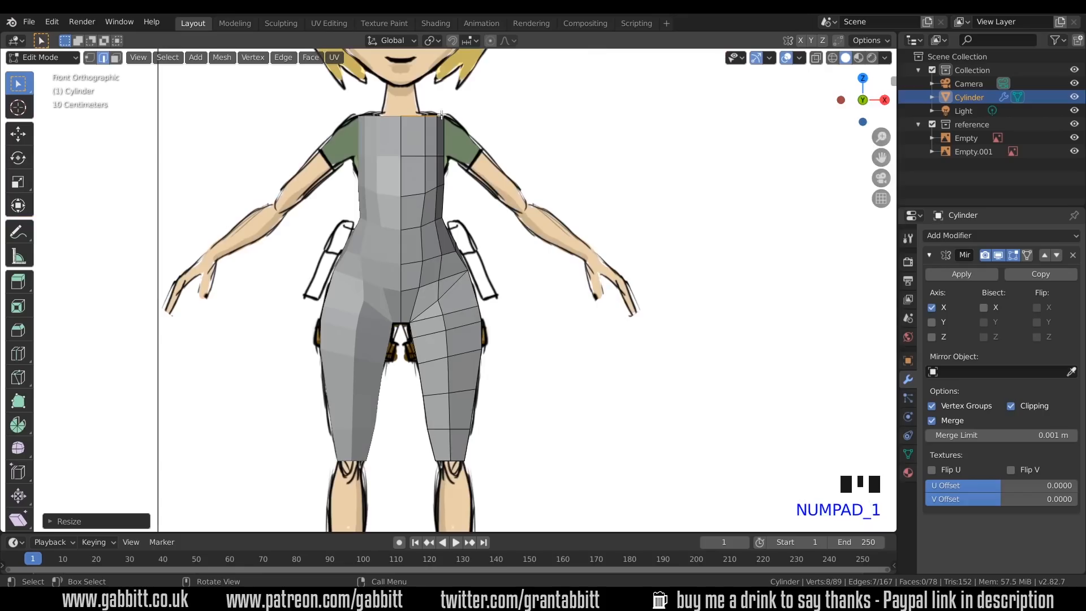
left_click_drag(435, 117, 460, 142)
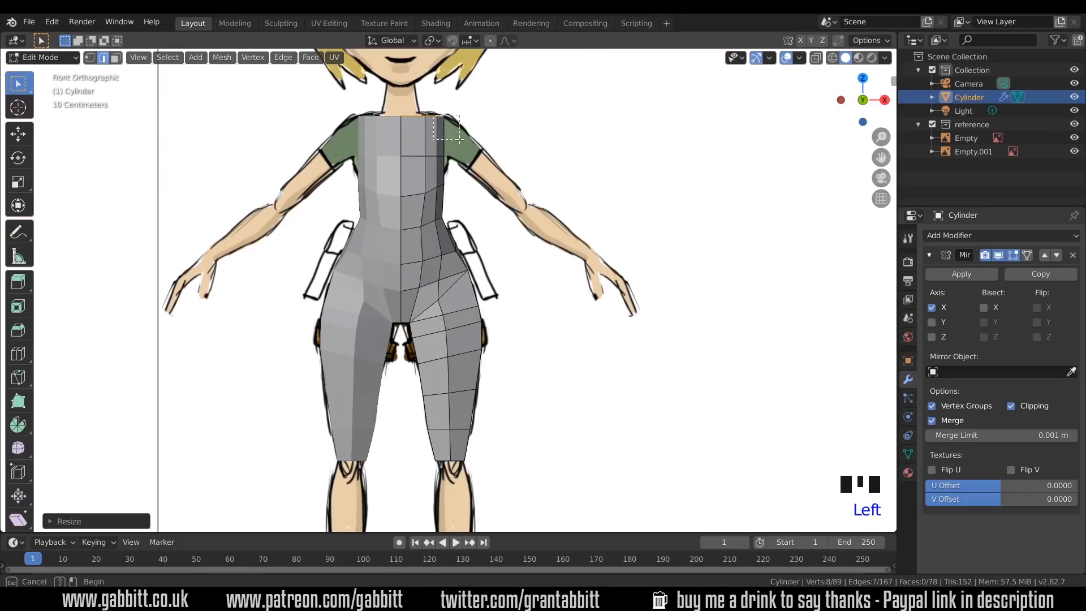
key("alt+z")
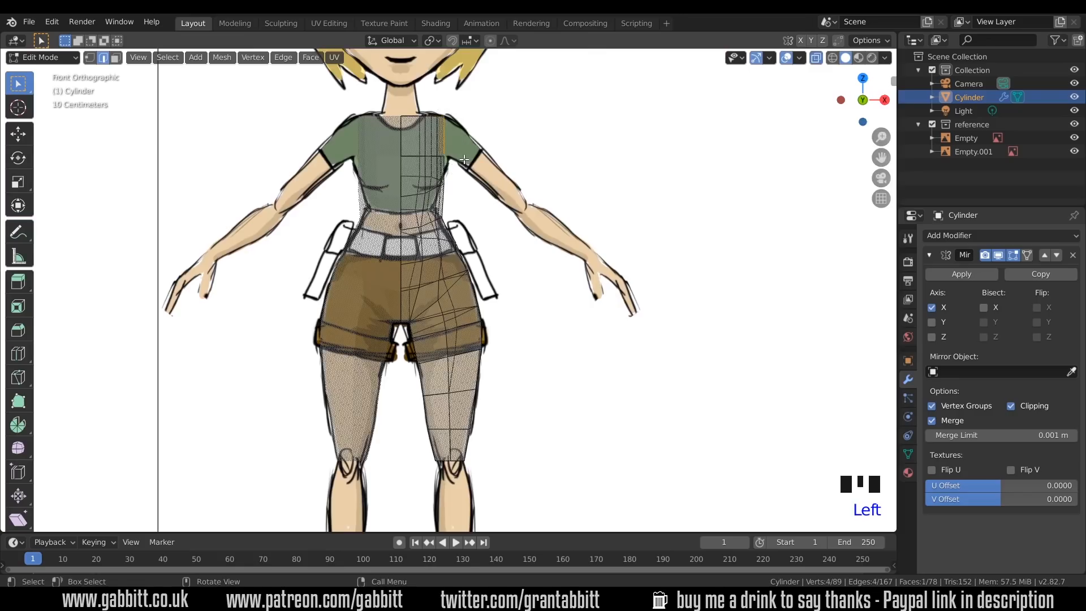
key("g")
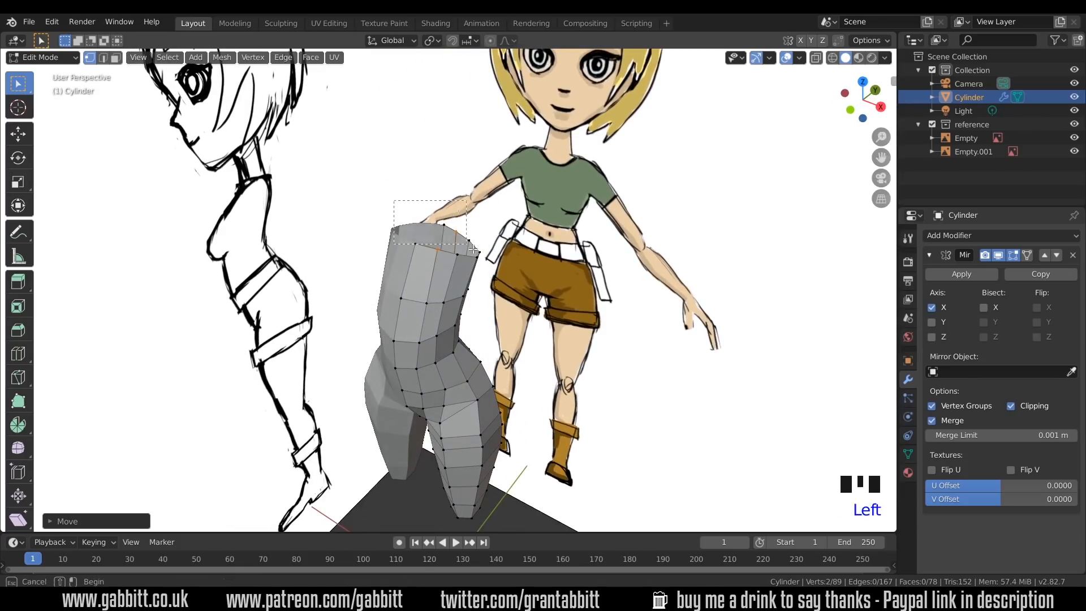
Move and scale the top ring in front view into a narrow neck base fitting the drawing.
key("NUMPAD_1")
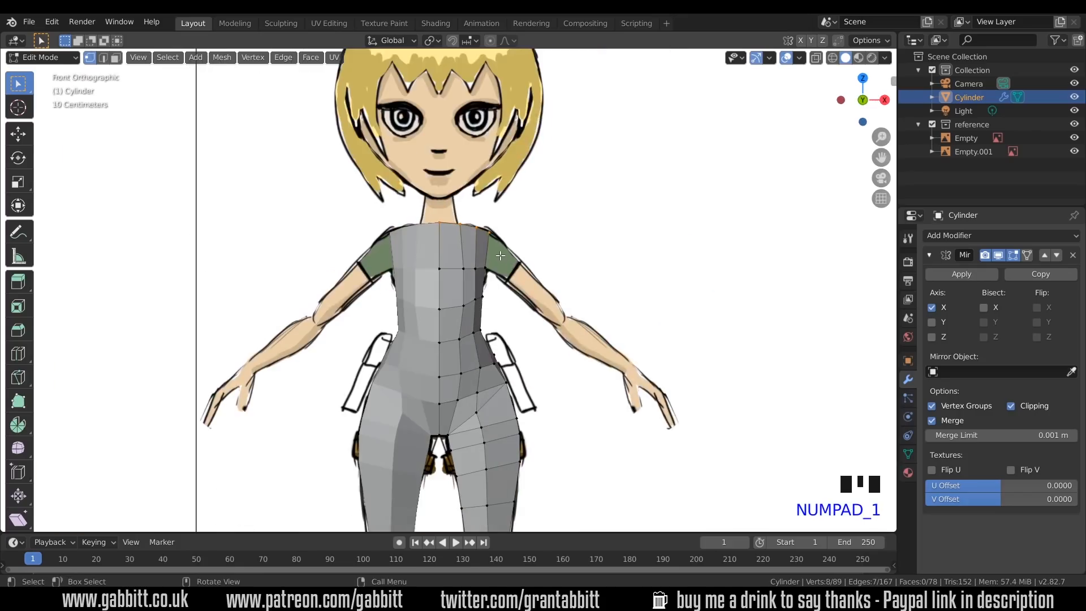
key("g")
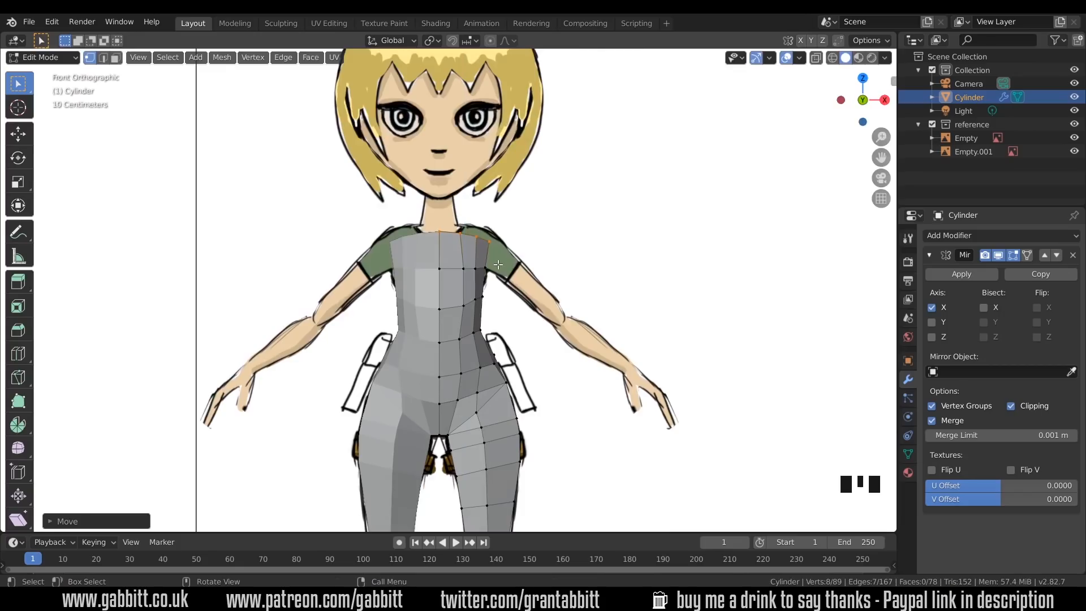
key("s")
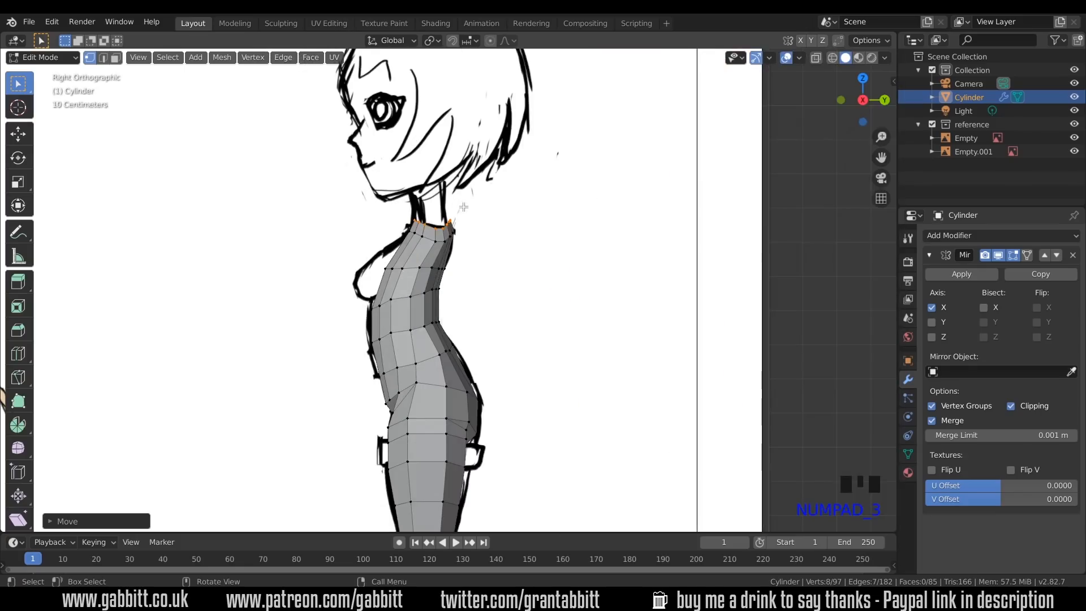
key("s")
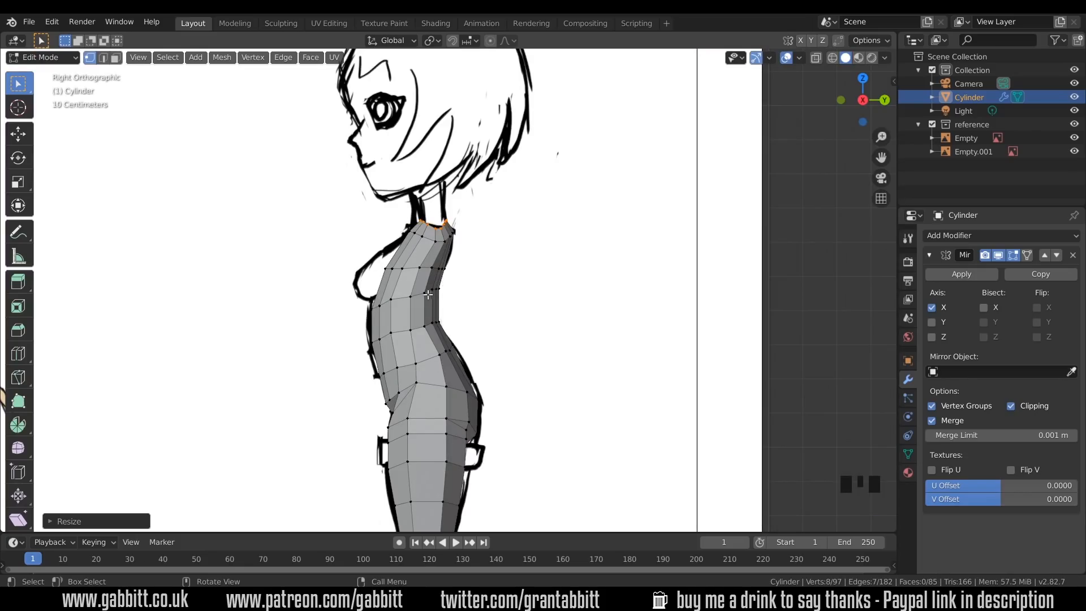
Cut a loop across the chest and pull its front vertices forward to form the bust in side view.
key("k")
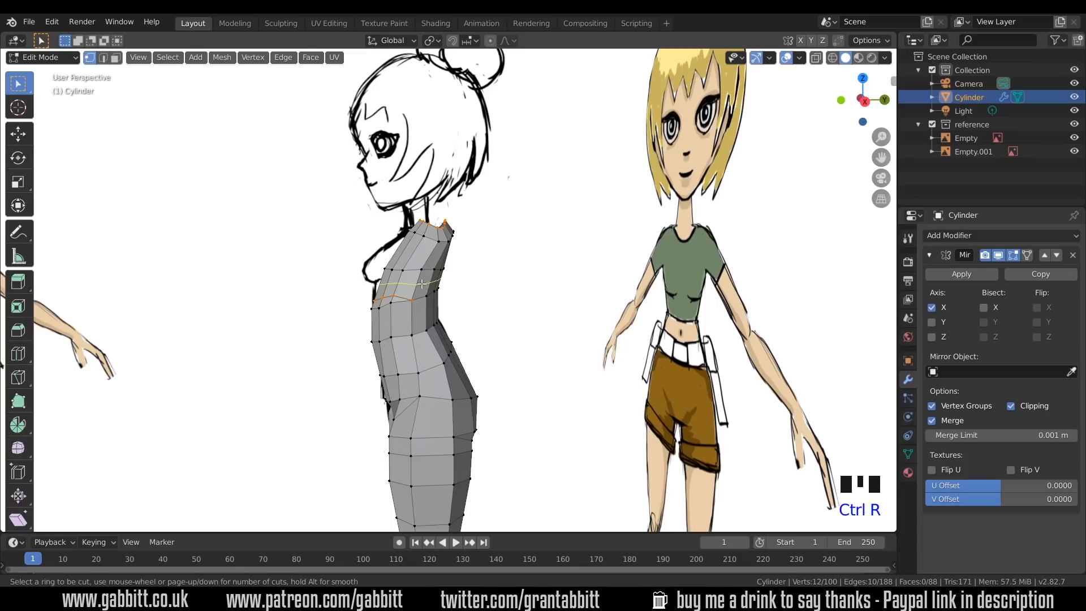
left_click(409, 280)
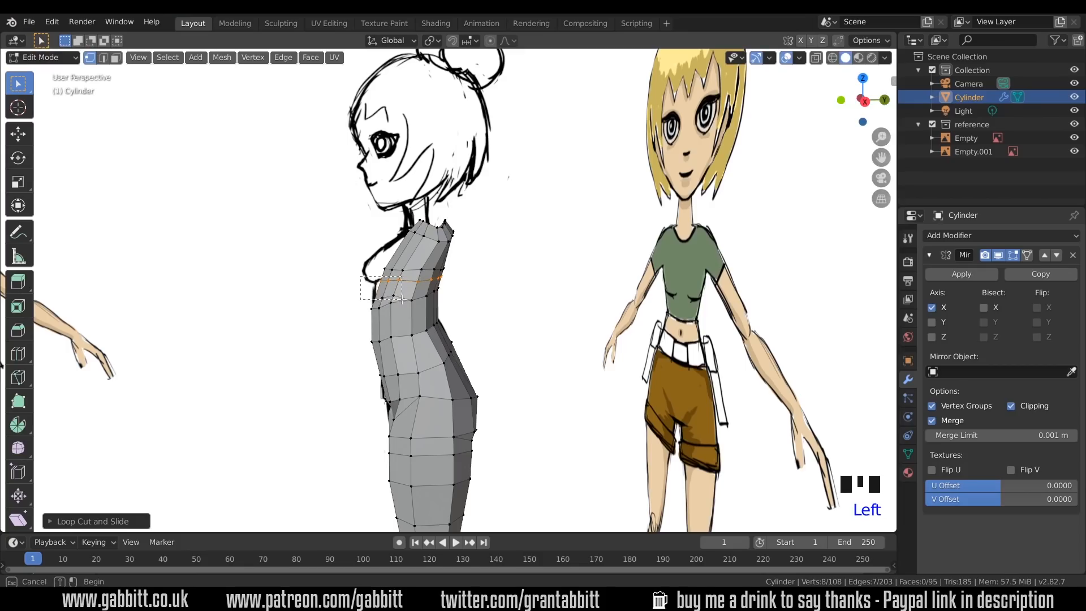
key("numpad_3")
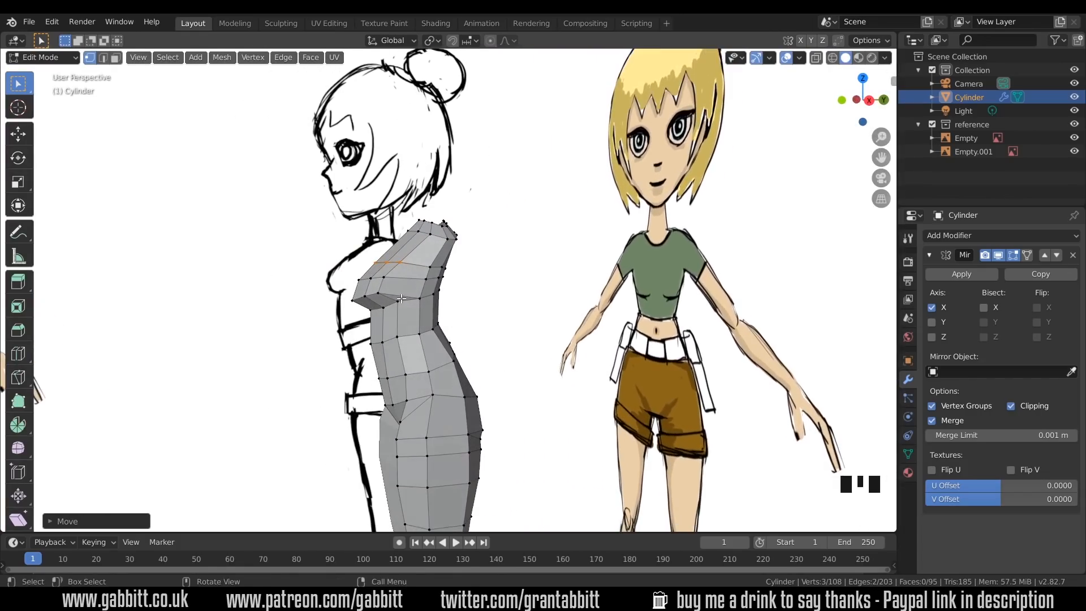
key("k")
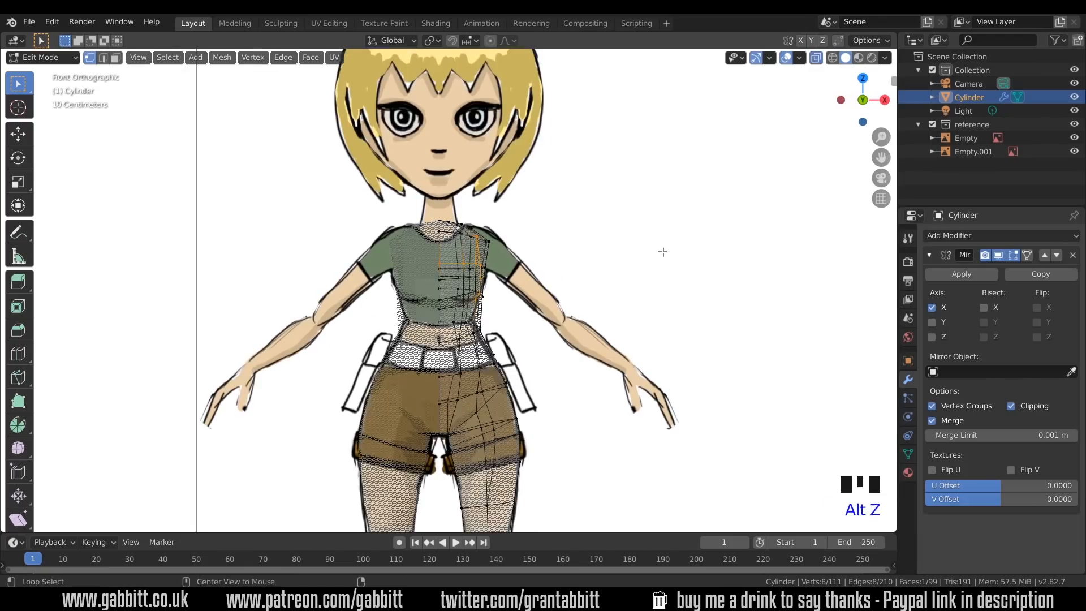
mouse_move(435, 272)
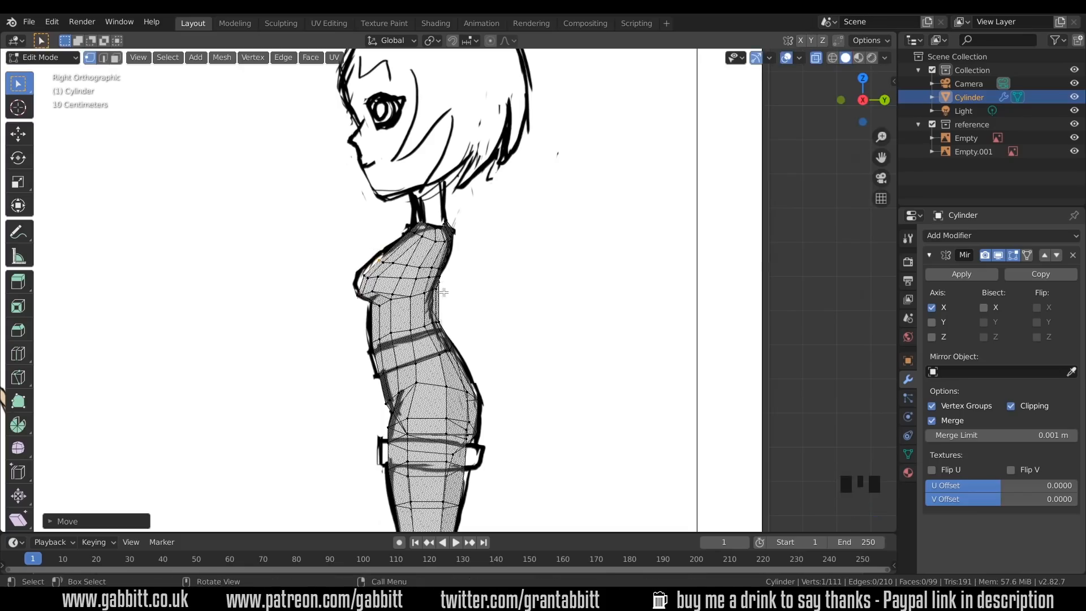
key("alt+z")
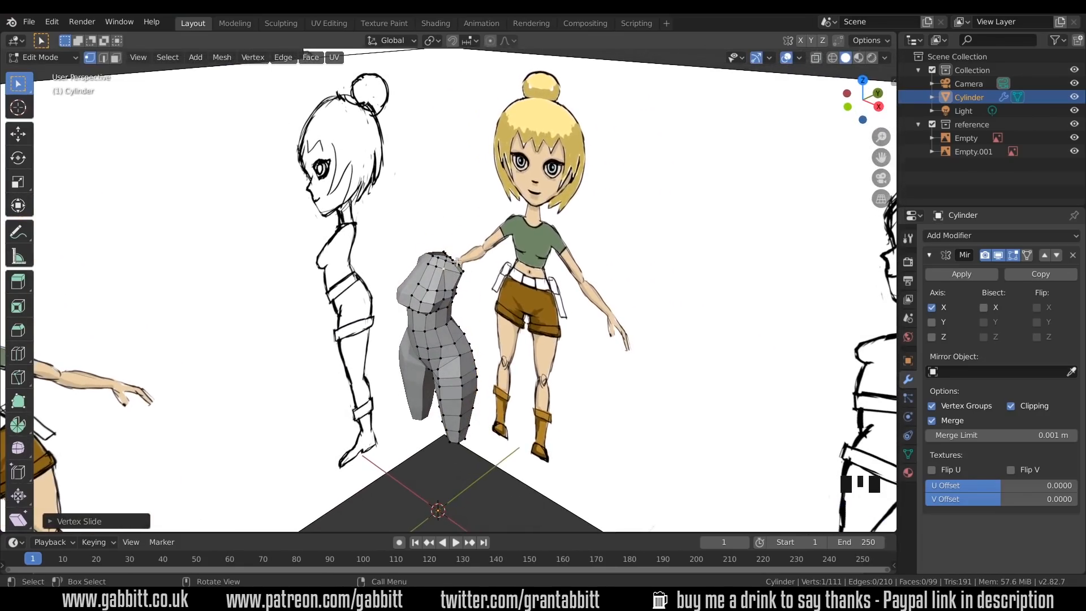
scroll("up", 3)
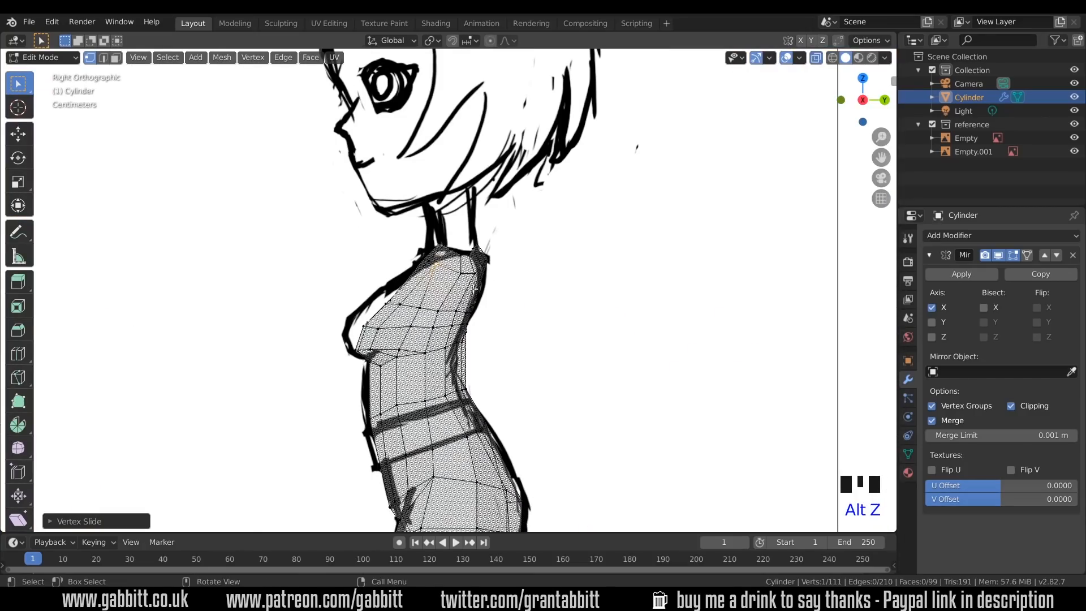
mouse_move(471, 288)
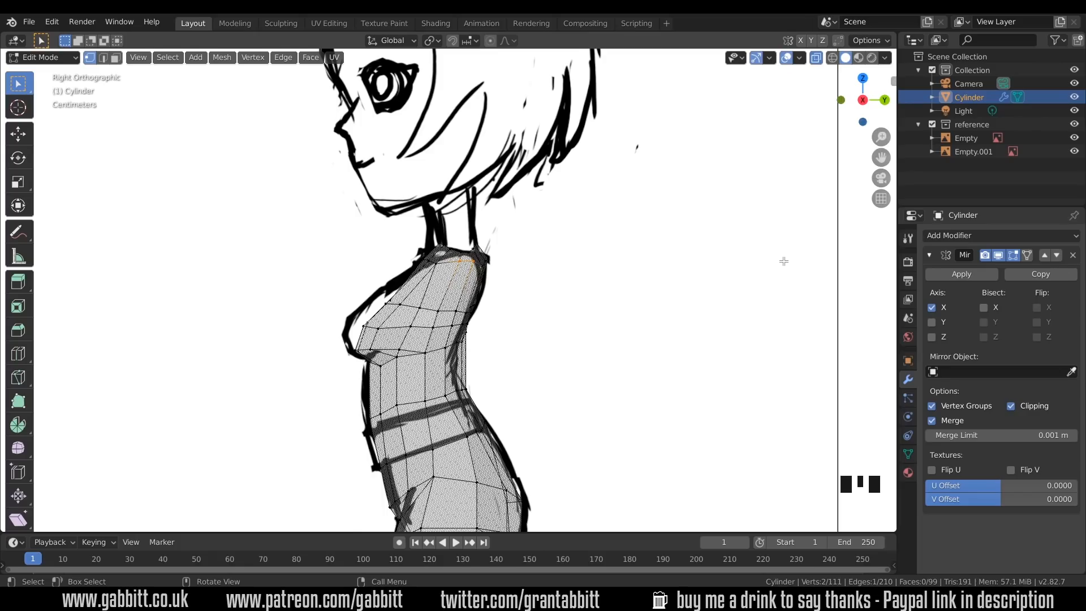
mouse_move(559, 319)
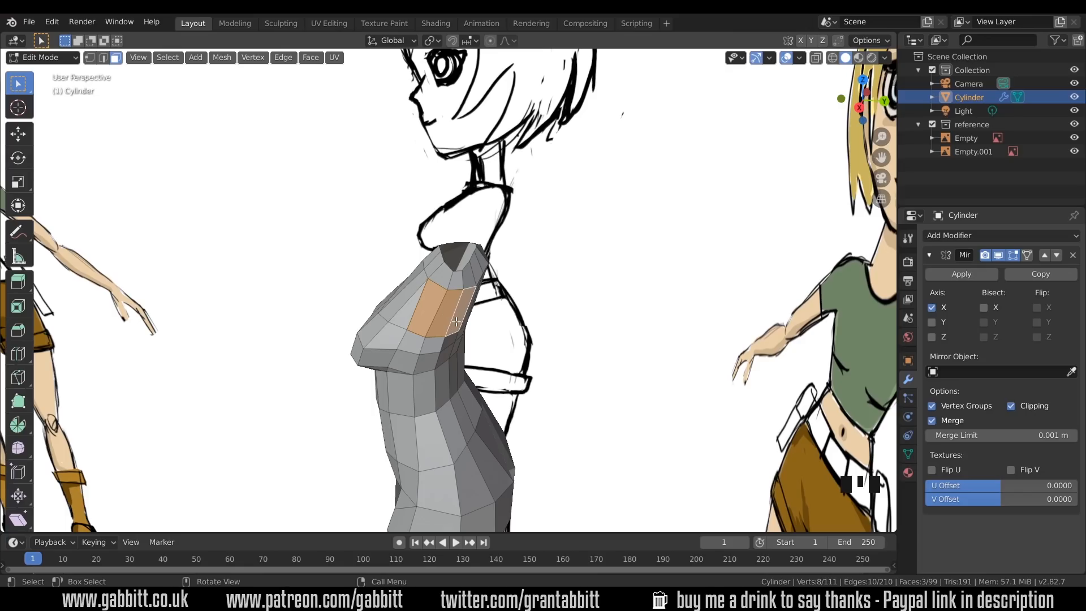
Add another loop cut around the upper chest to smooth the bust, checked front and side.
key("NUMPAD_3")
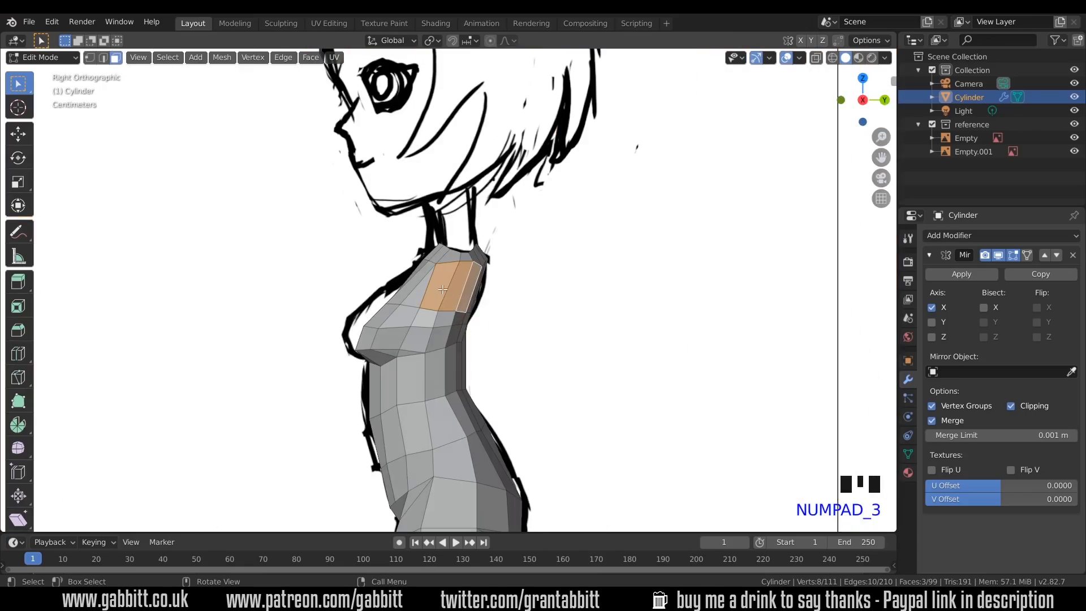
key("KP_1")
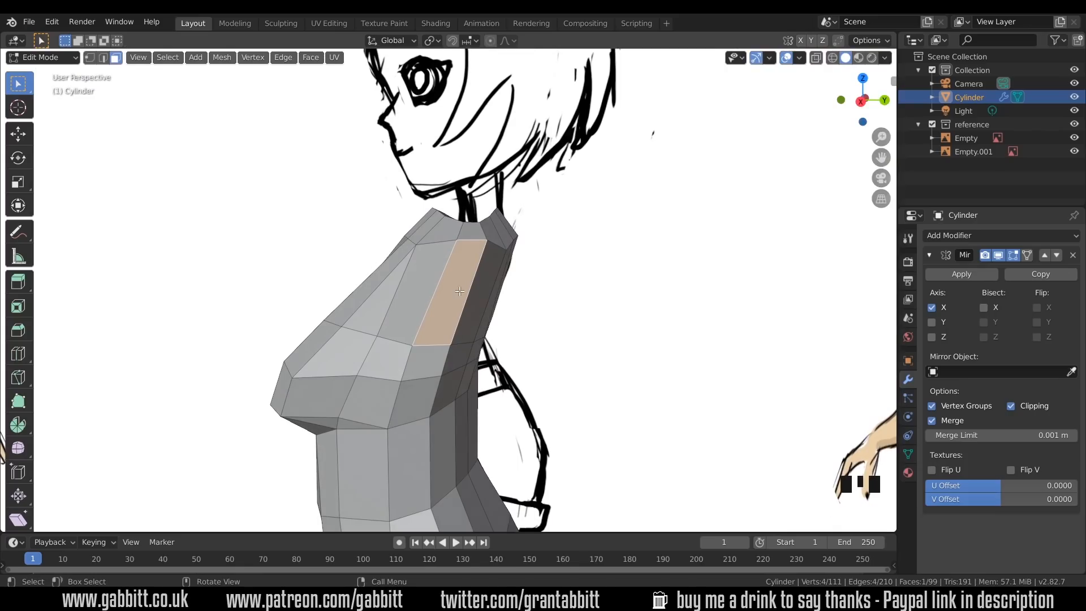
mouse_move(456, 287)
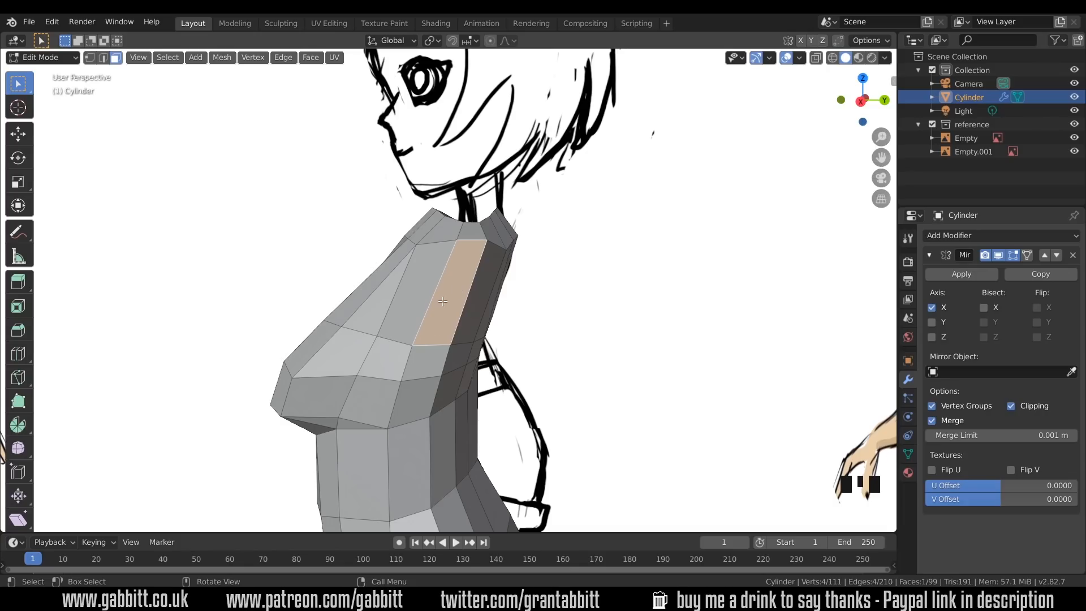
mouse_move(442, 301)
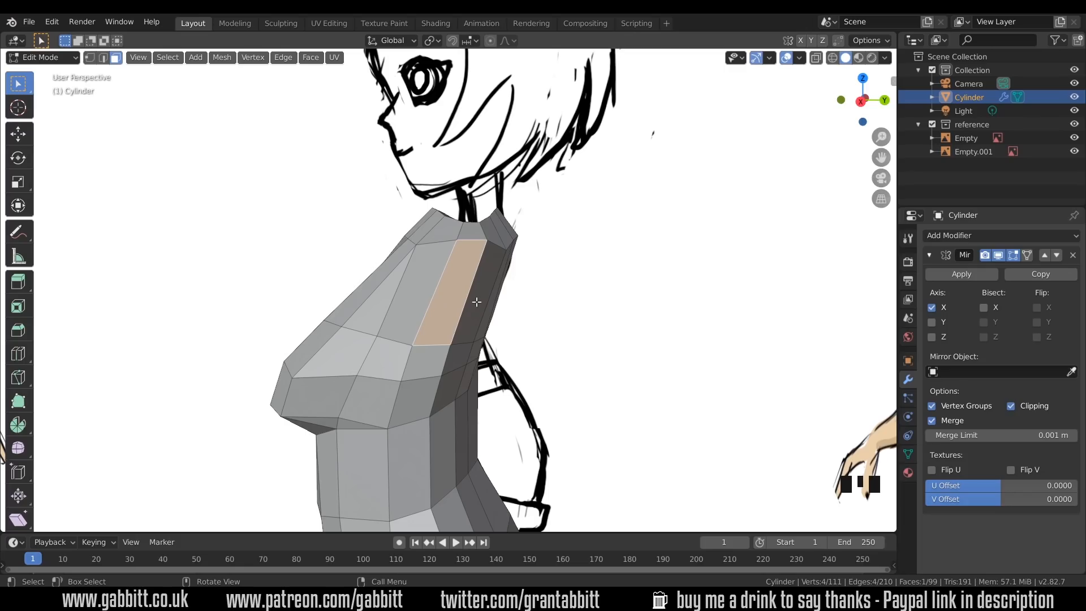
key("ctrl+r")
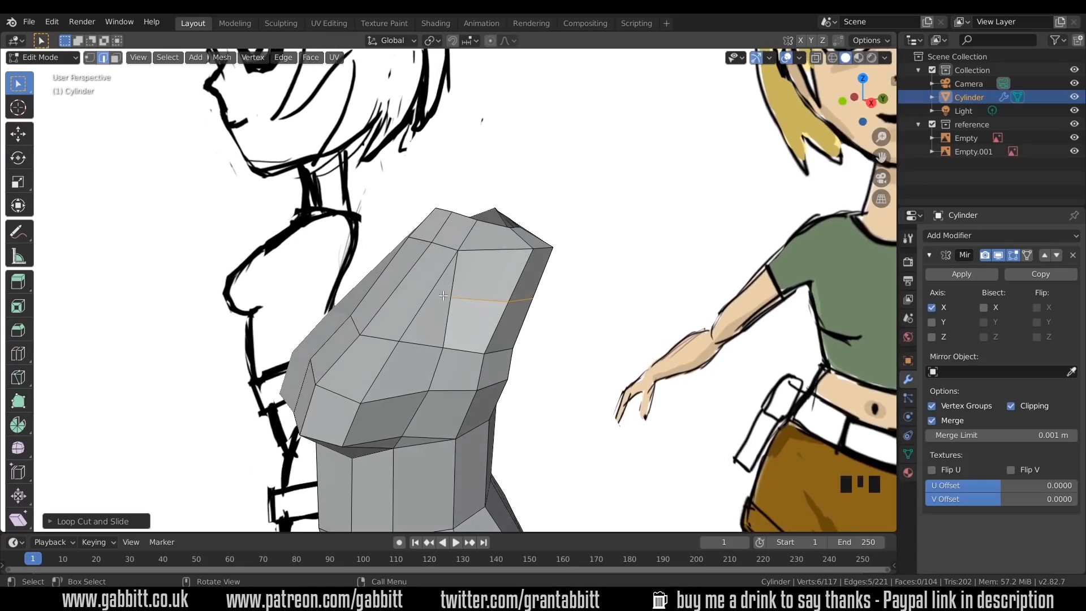
mouse_move(391, 286)
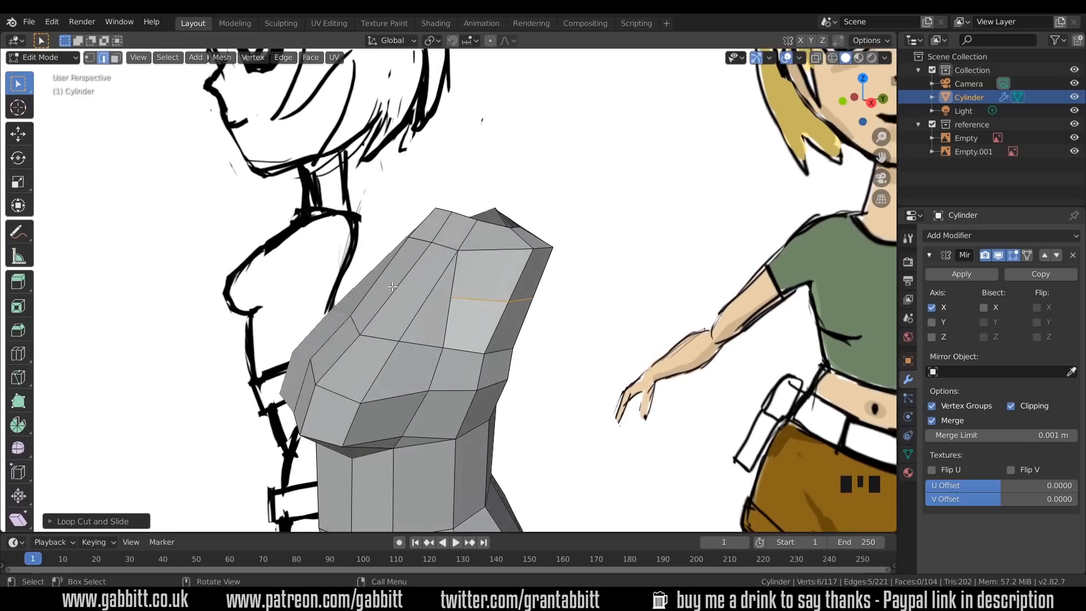
mouse_move(437, 298)
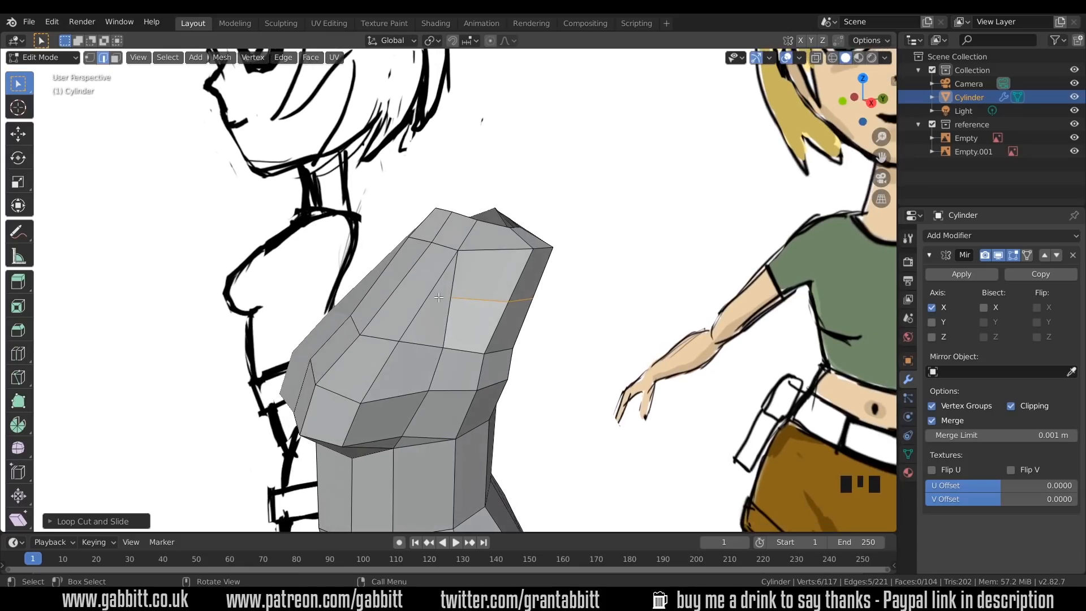
key("k")
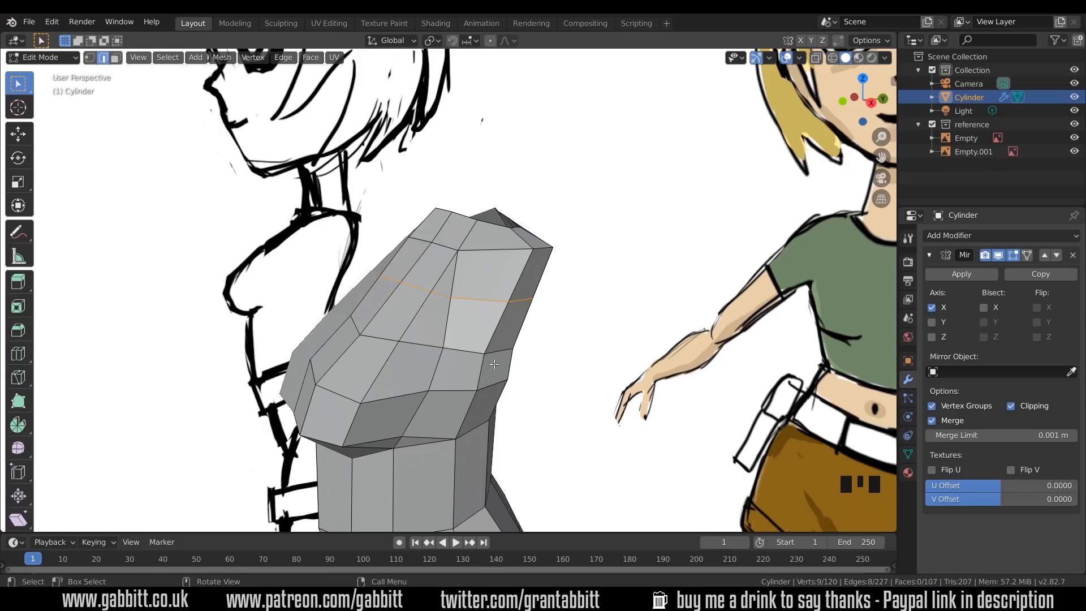
mouse_move(464, 365)
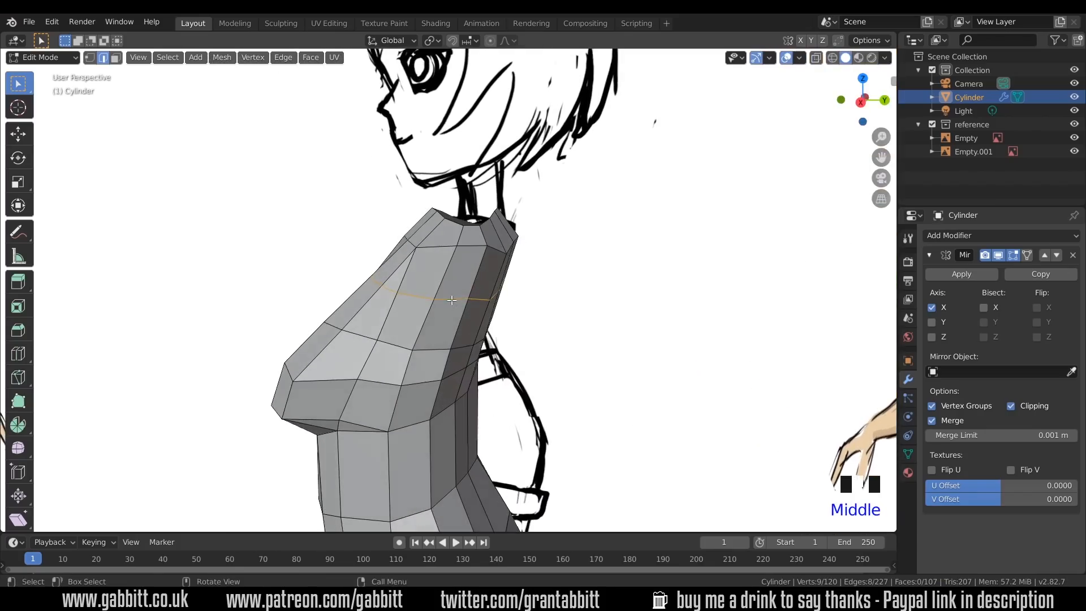
Scale the chest side vertices to refine the upper torso silhouette.
left_click(471, 303)
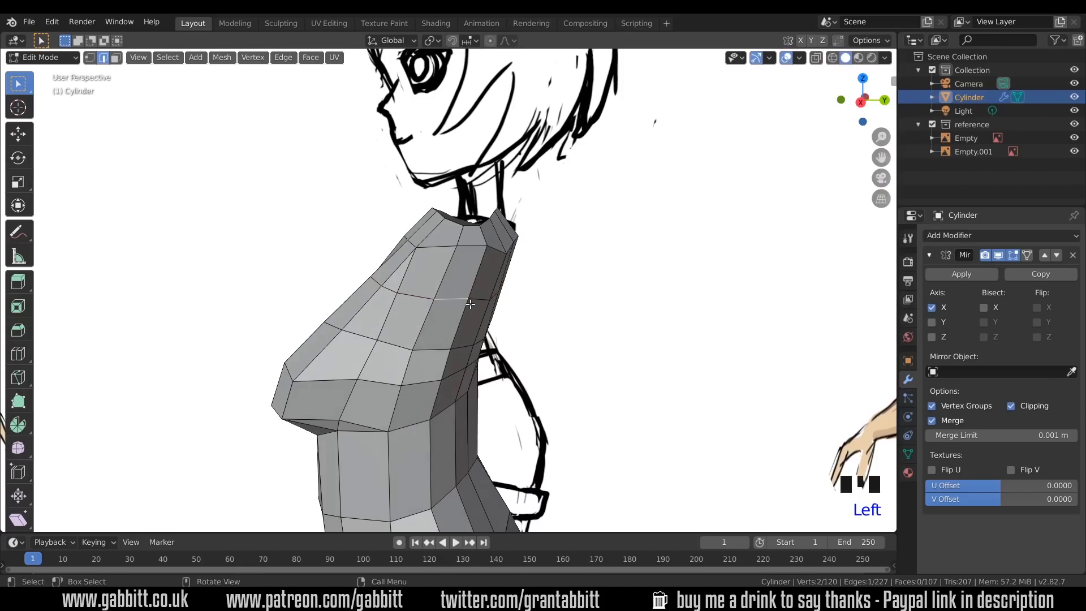
key("s")
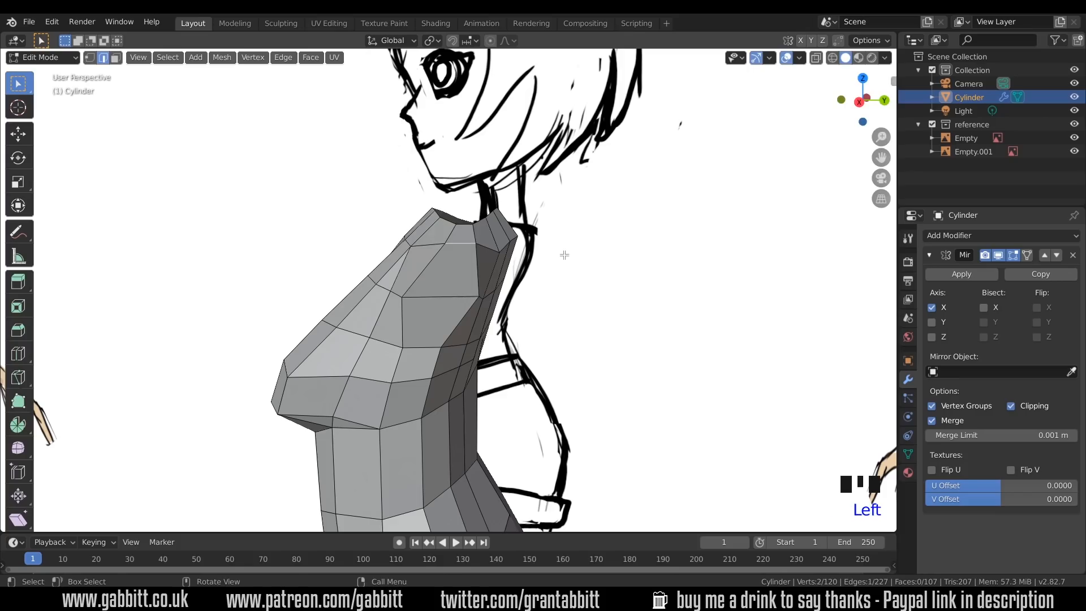
key("s")
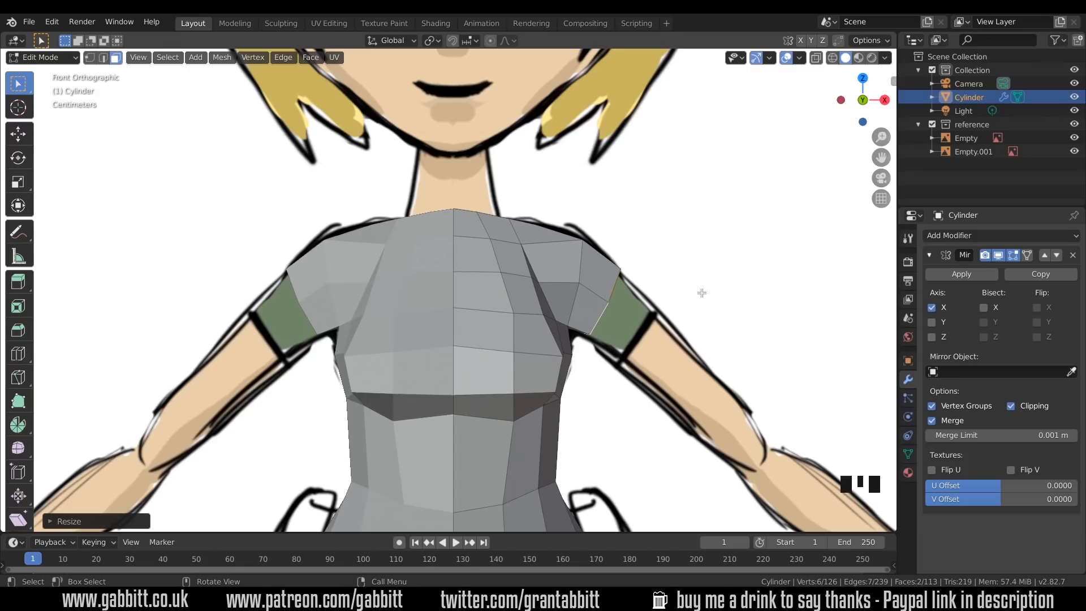
Scale and move the shoulder faces into arm stubs, then knife-cut an edge behind the shoulder blade.
key("s")
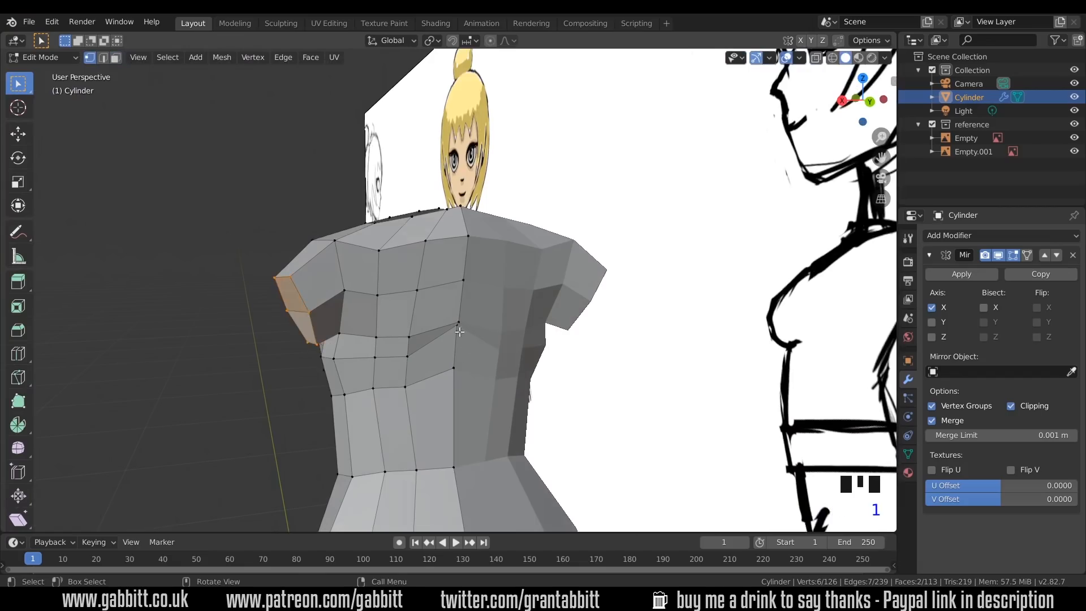
key("G")
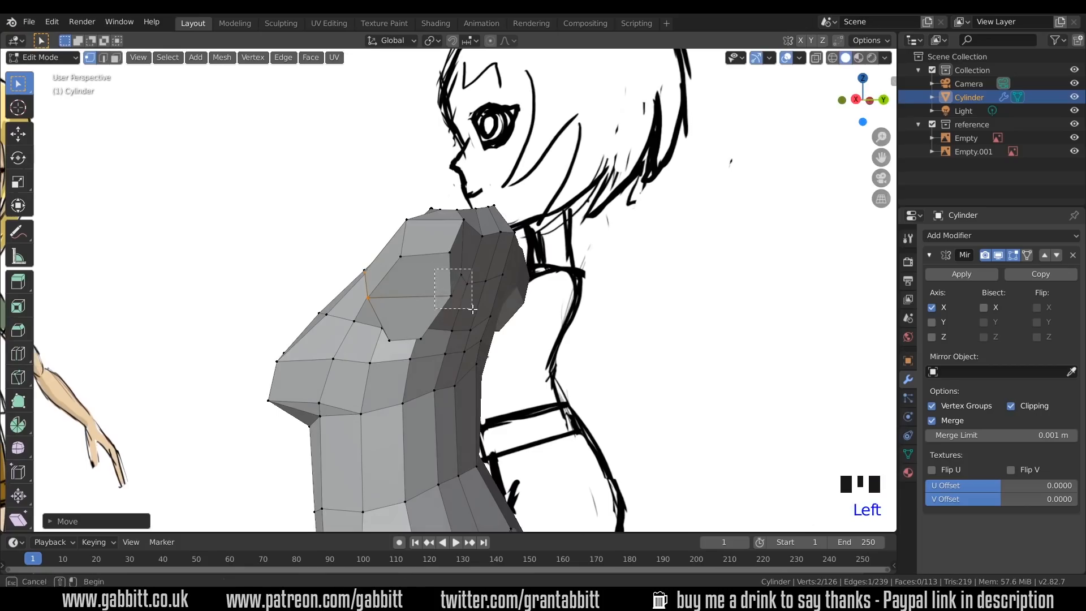
key("g")
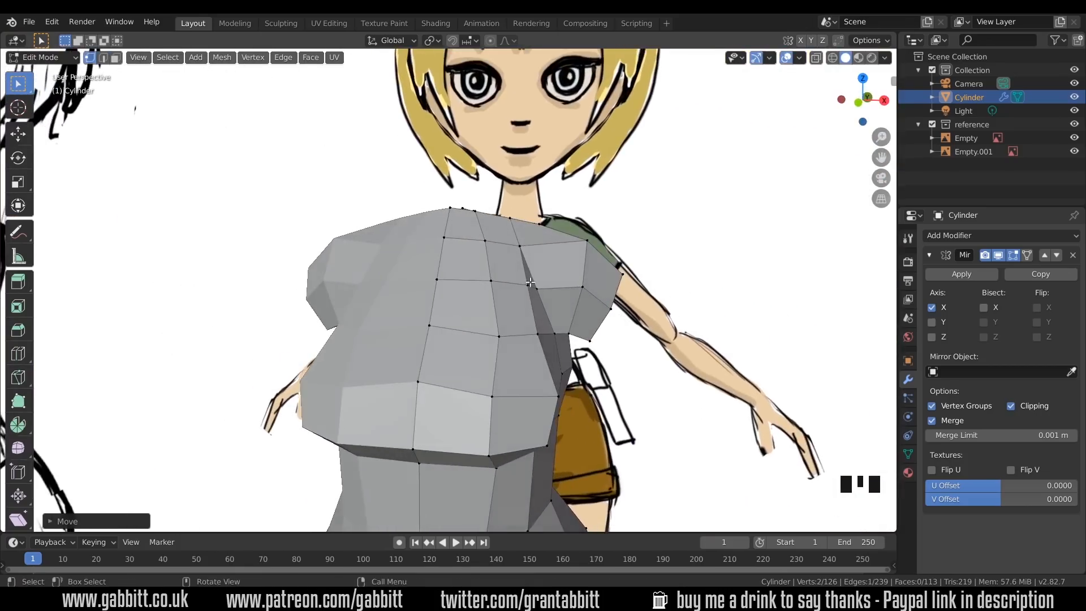
mouse_move(544, 274)
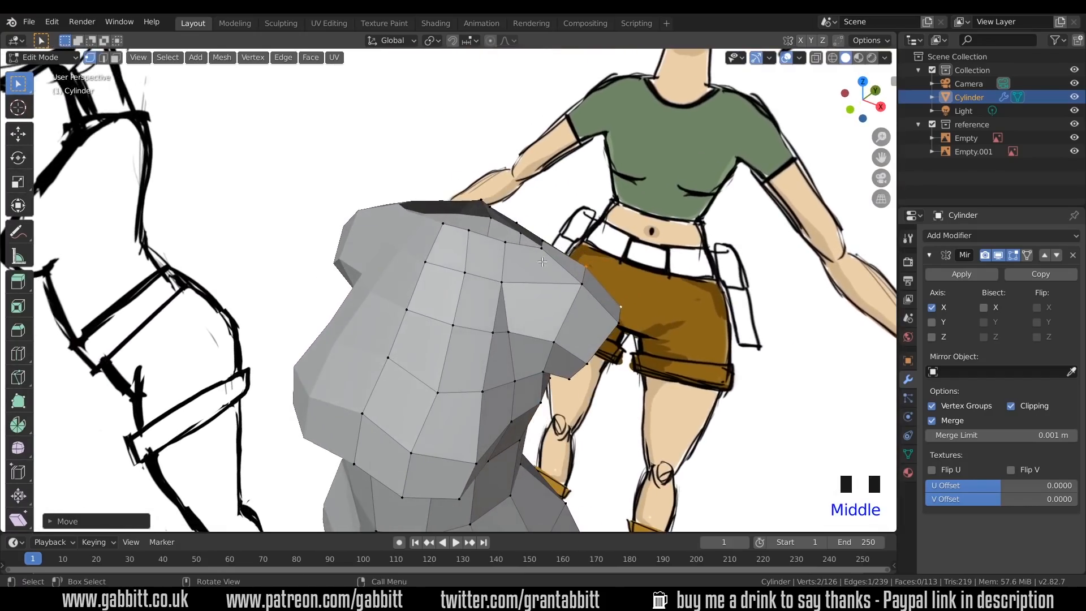
left_click_drag(541, 277, 436, 326)
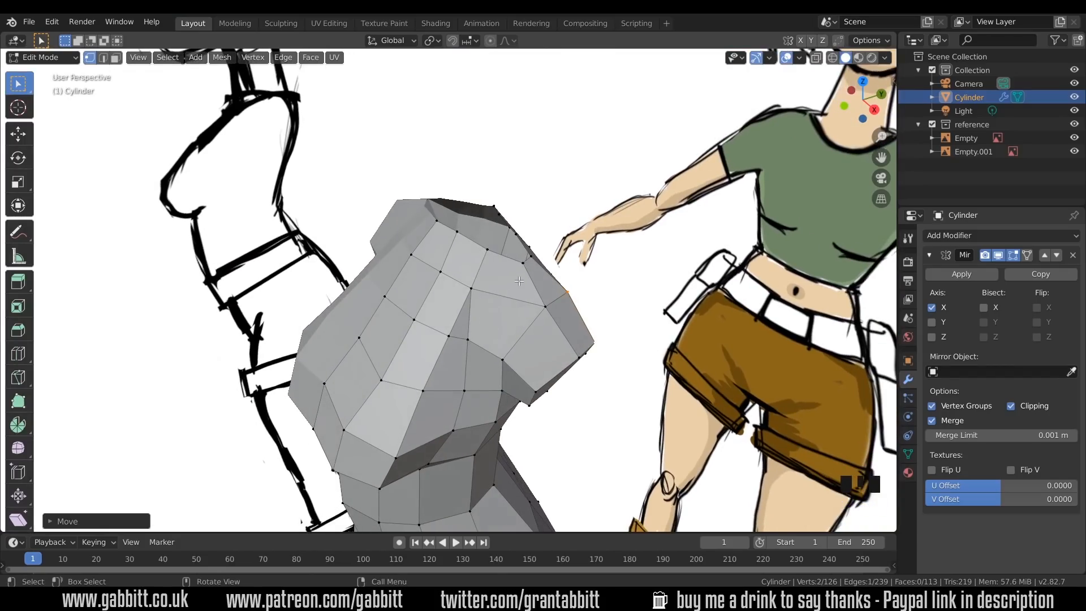
key("k")
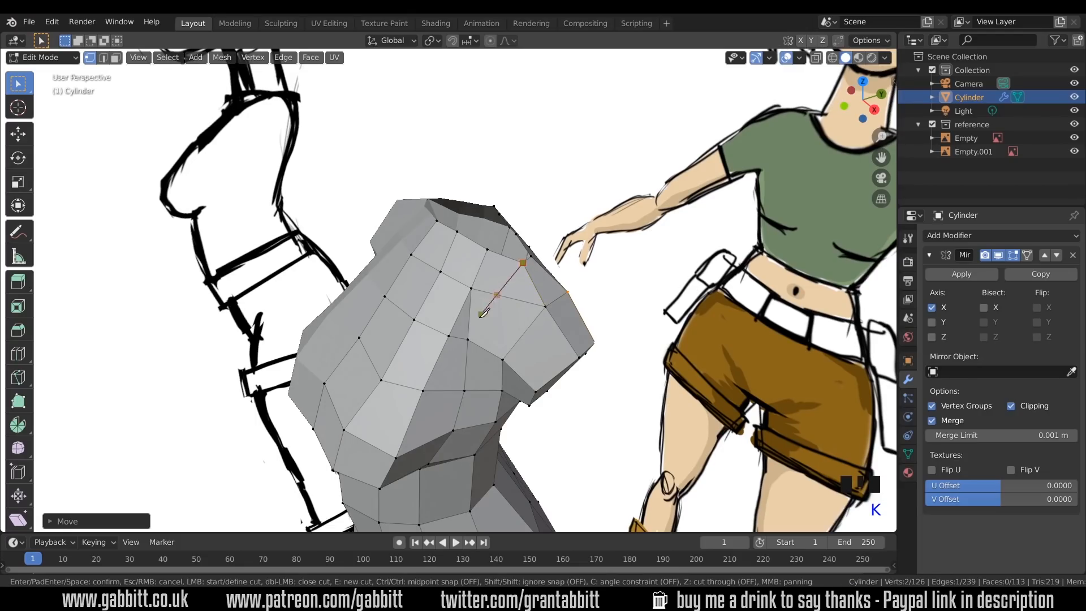
mouse_move(467, 339)
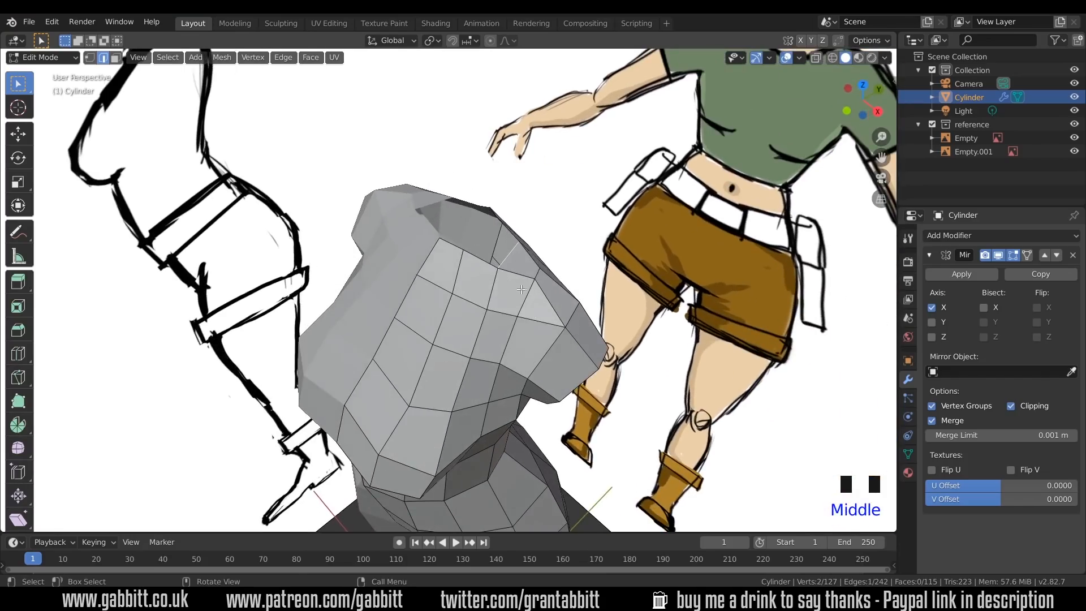
Knife-cut and dissolve edges around the back of the shoulder for cleaner topology.
left_click_drag(519, 291, 416, 256)
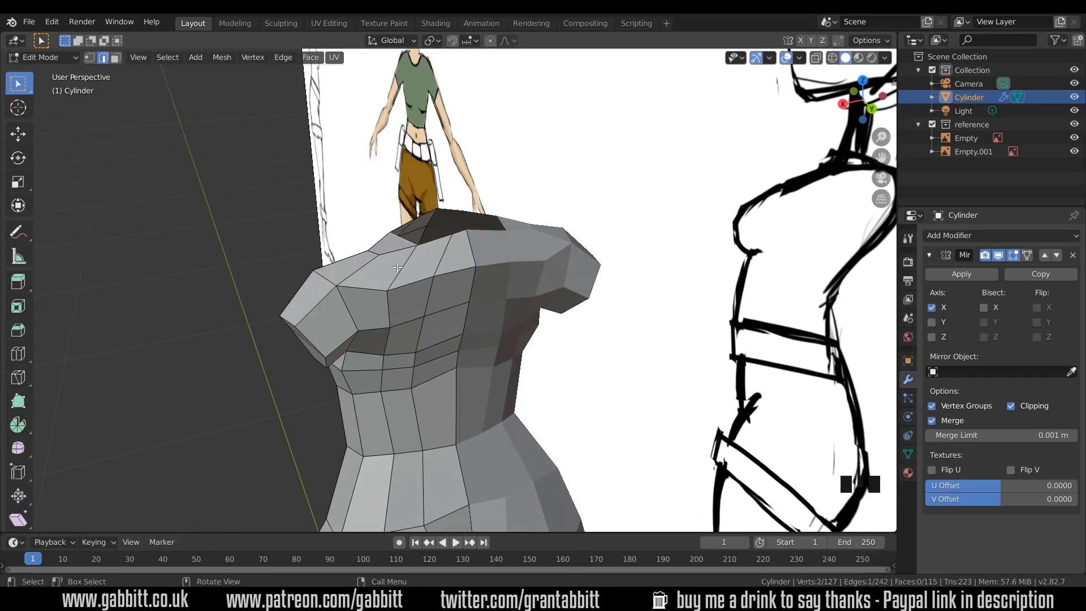
key("k")
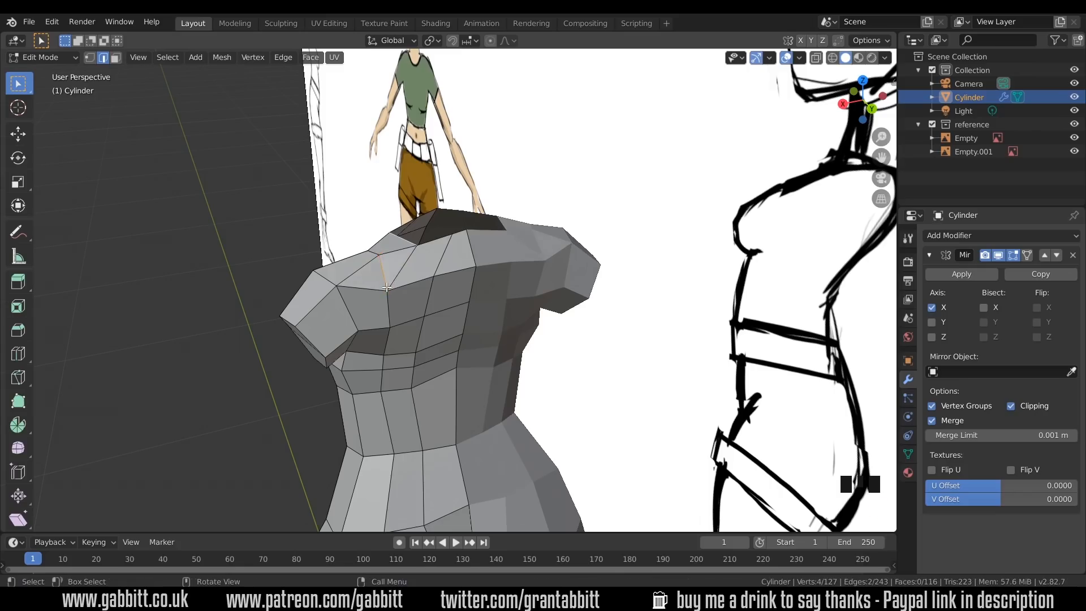
key("k")
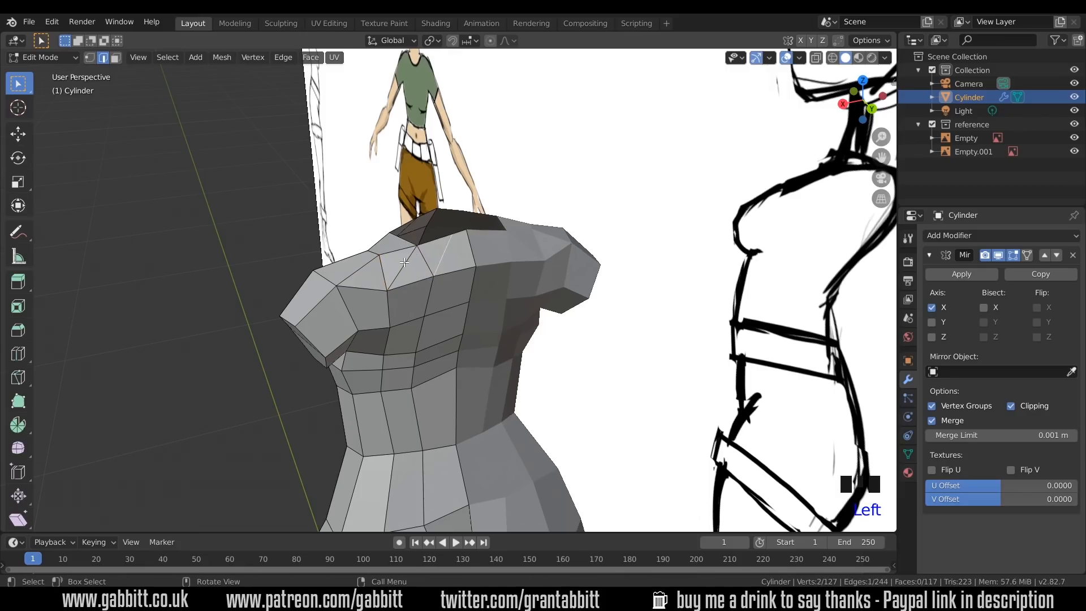
key("ctrl+x")
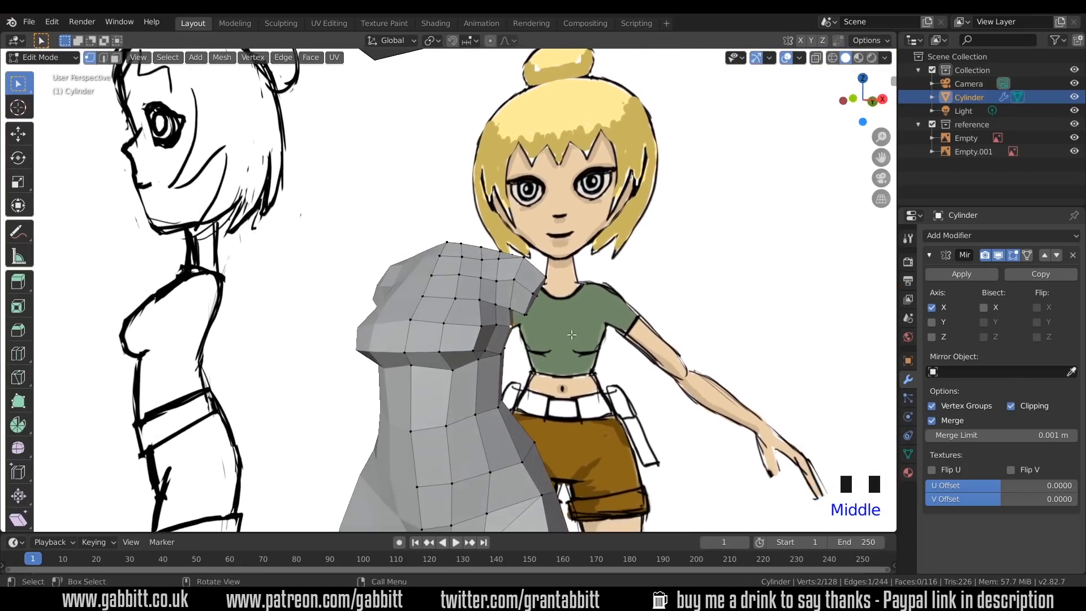
Review the whole body front-on out of Edit Mode, then resume editing.
key("KP_1")
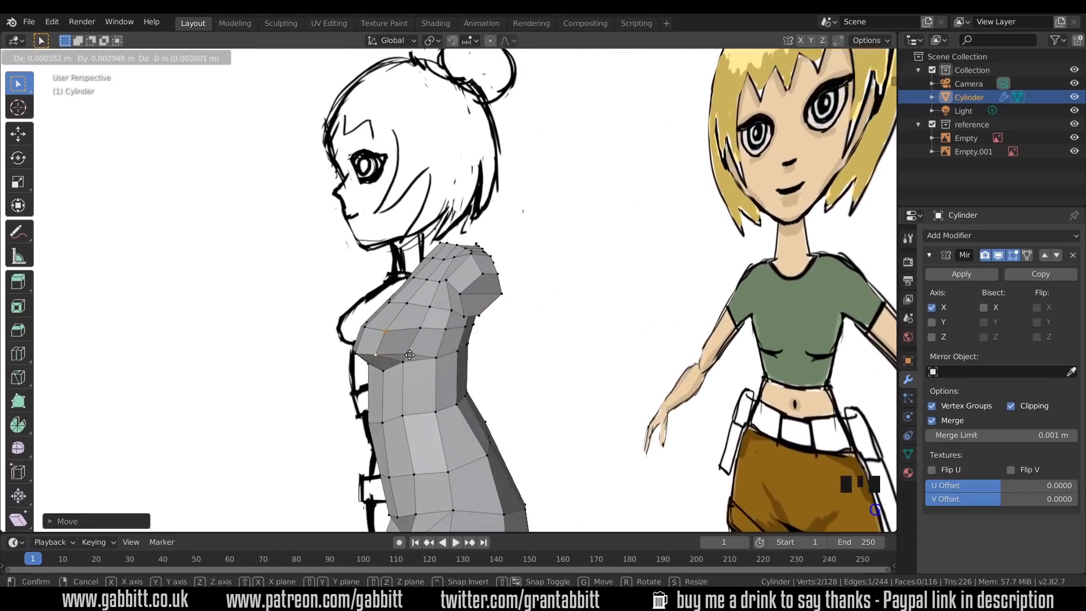
key("Tab")
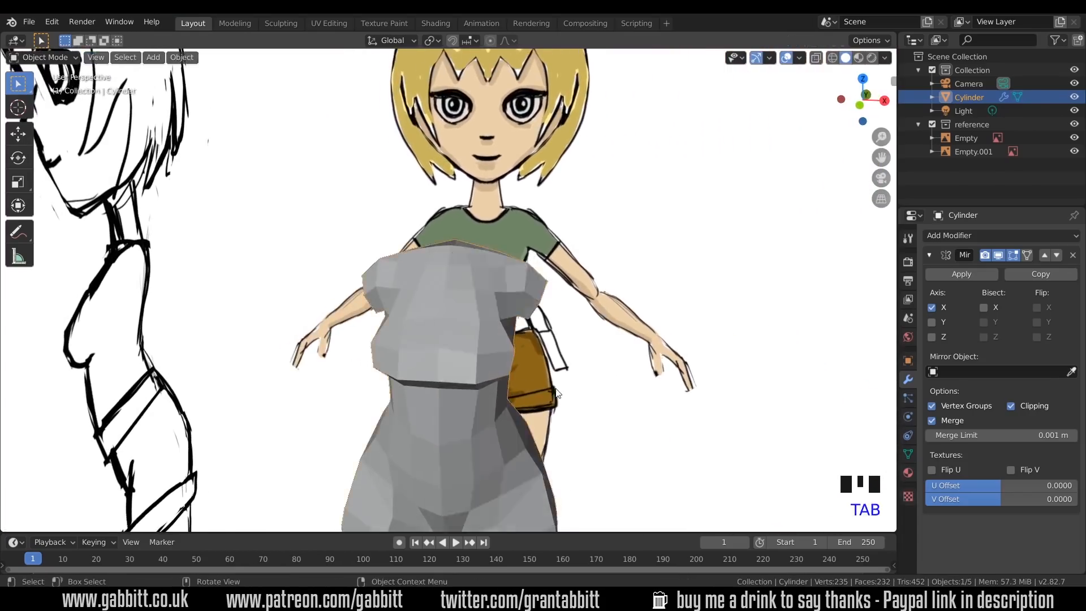
scroll("up", 3)
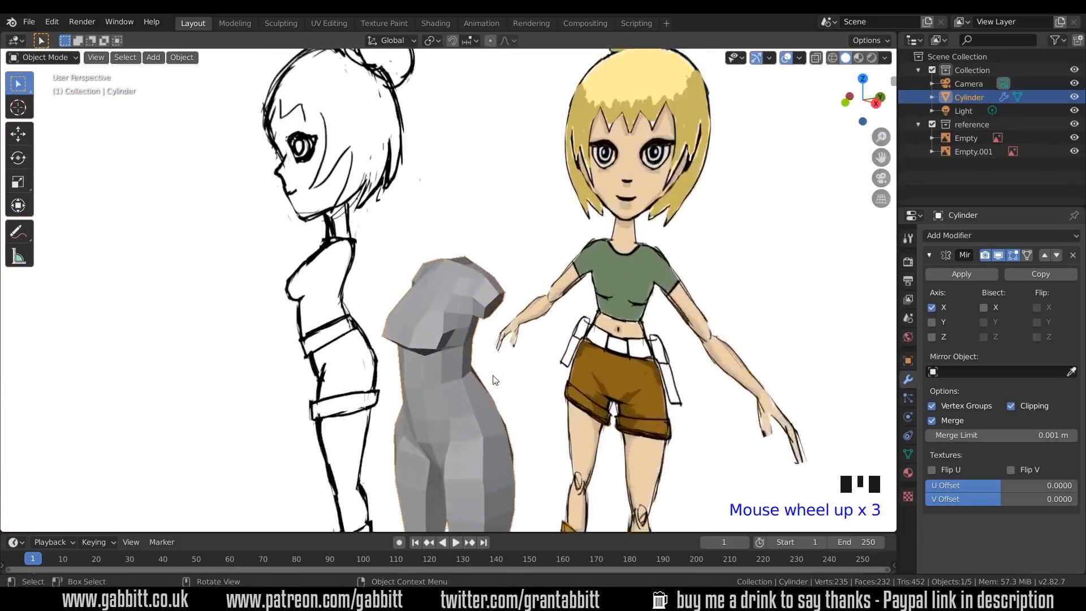
key("Tab")
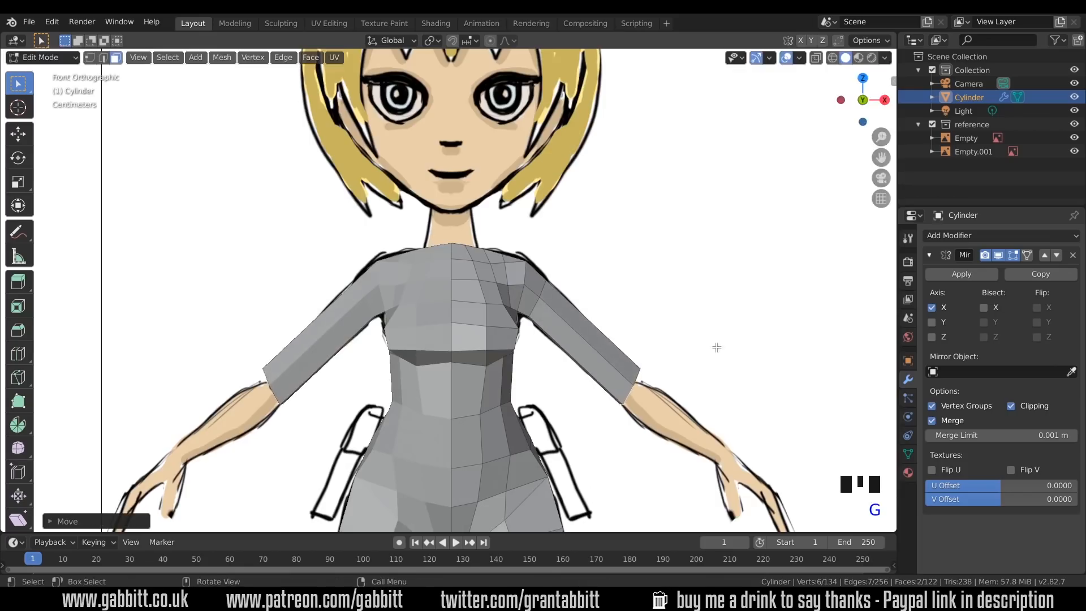
Rotate, scale and extrude the arm stub section by section down toward the wrist.
key("r")
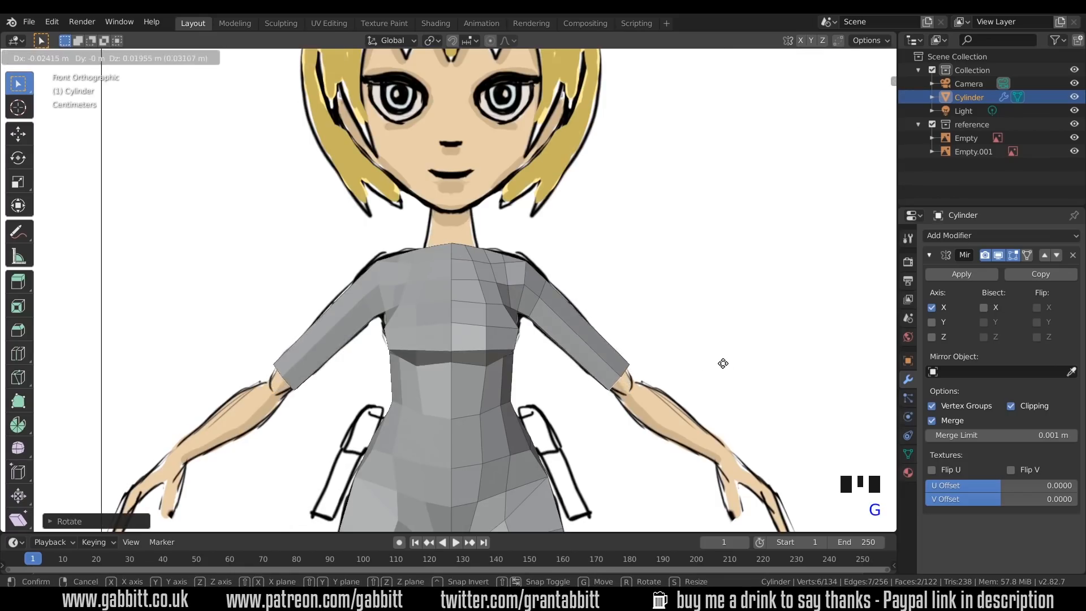
key("s")
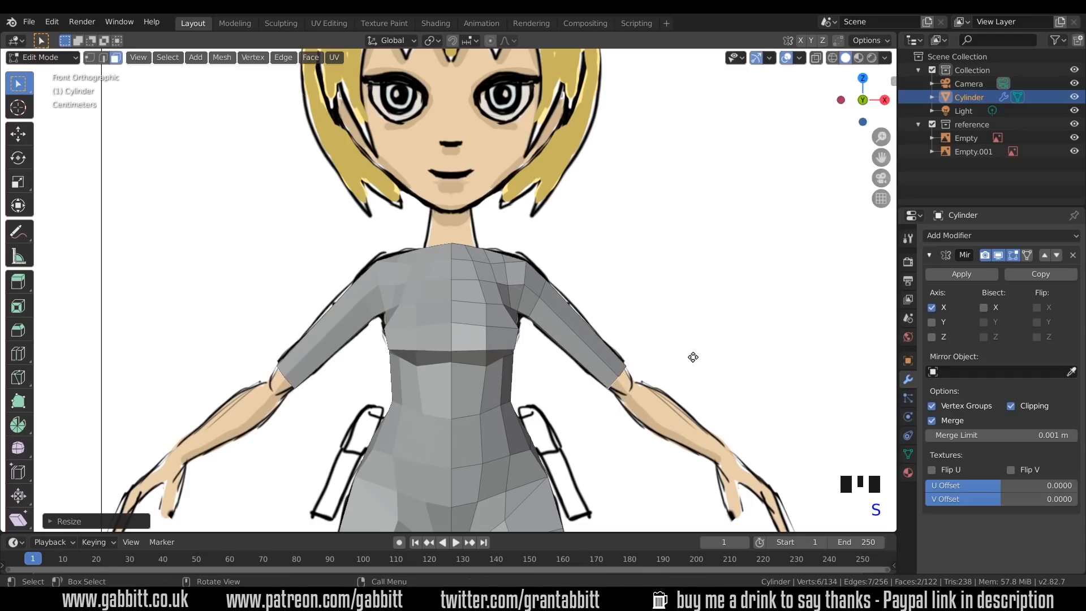
key("e")
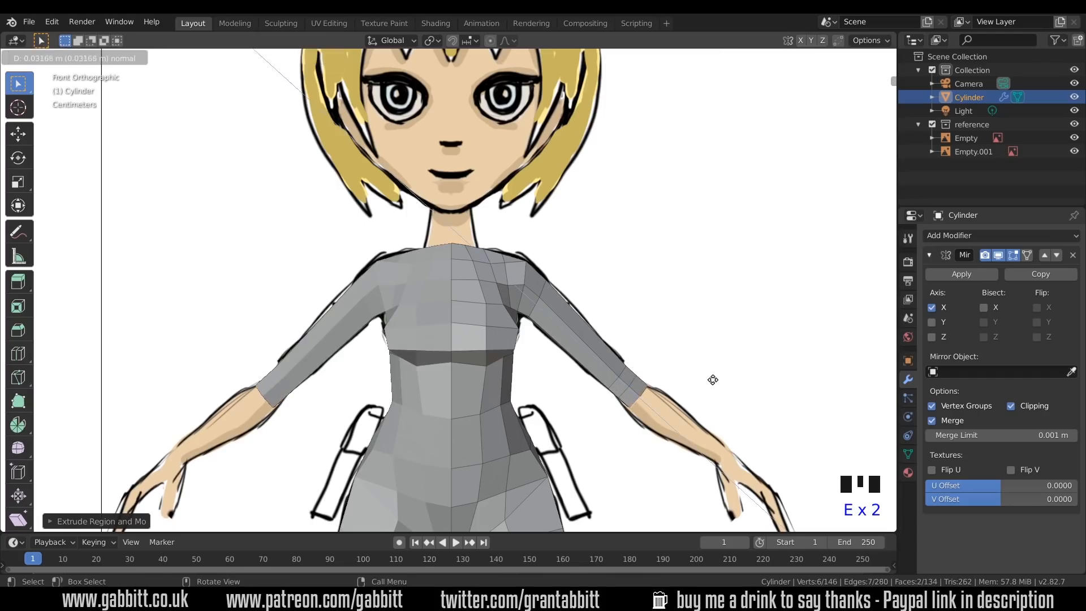
key("Tab")
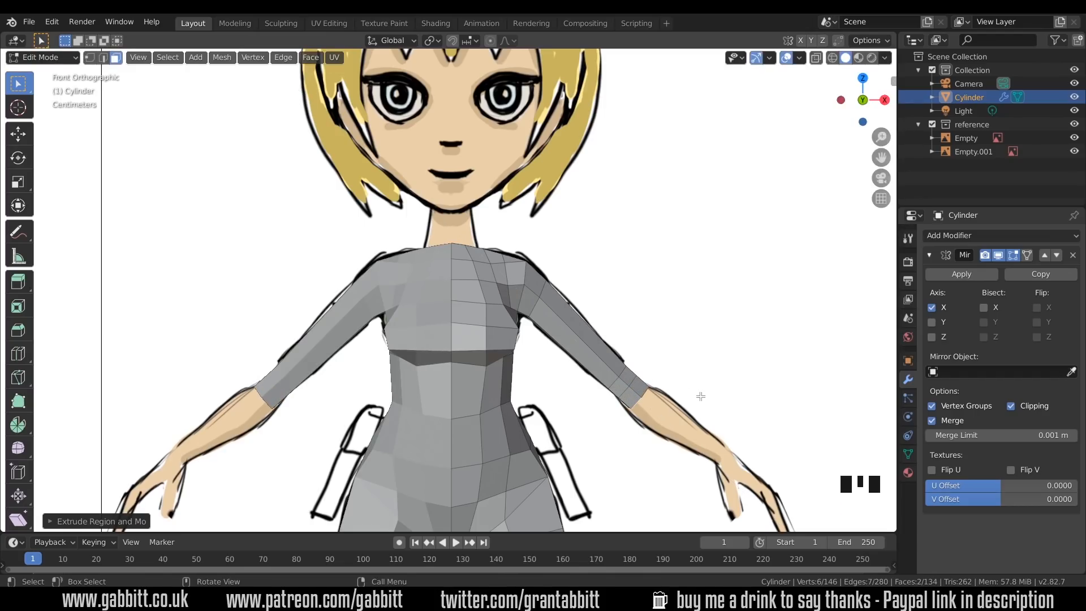
key("s")
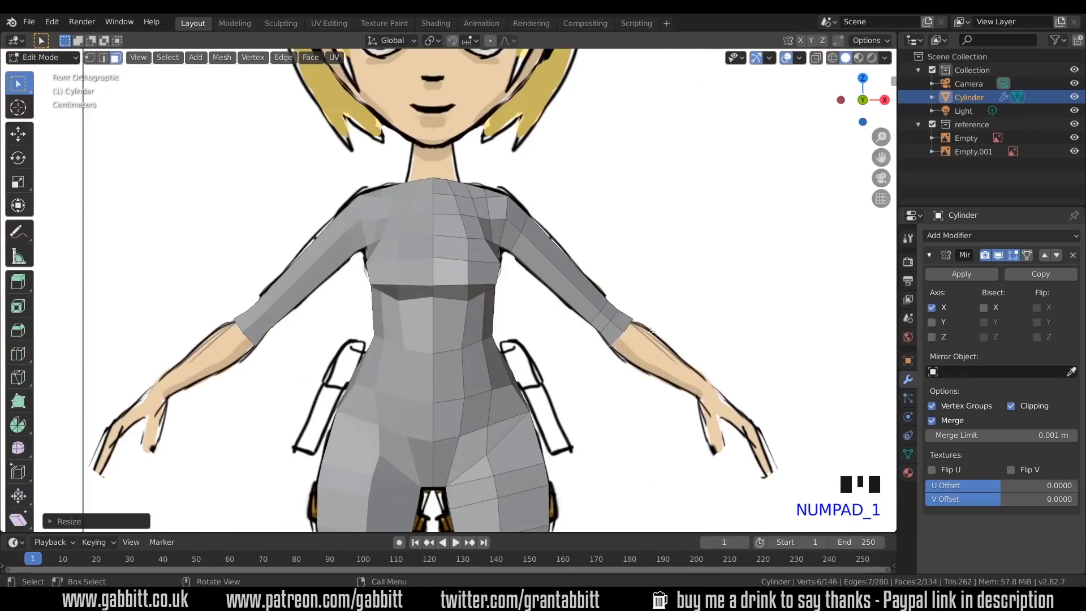
key("e")
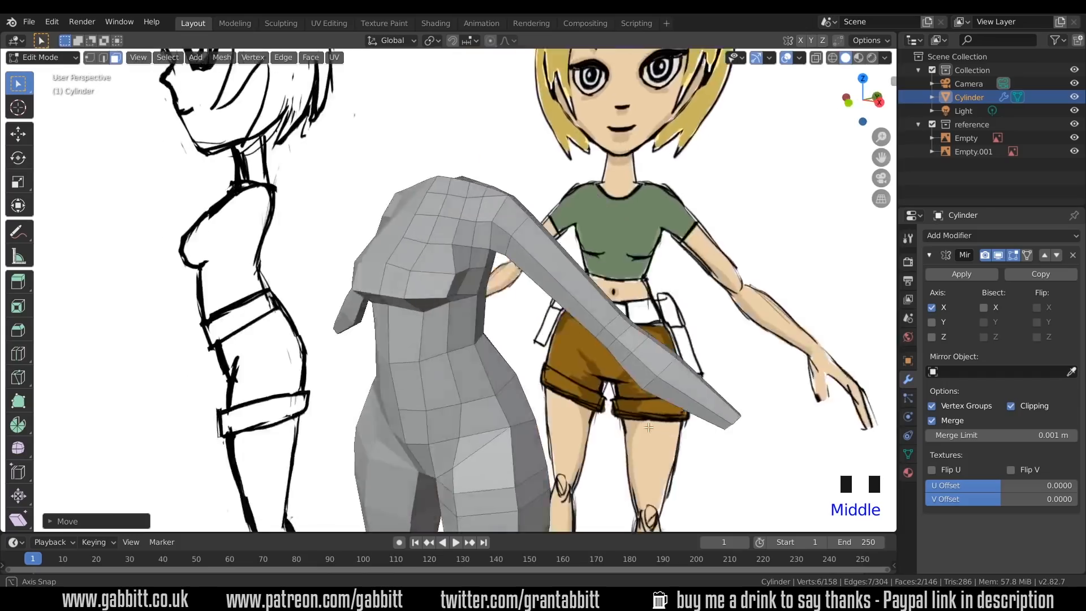
Line the forearm up with the sketched arm, slide the elbow loop, and undo a stray slide.
key("KP_1")
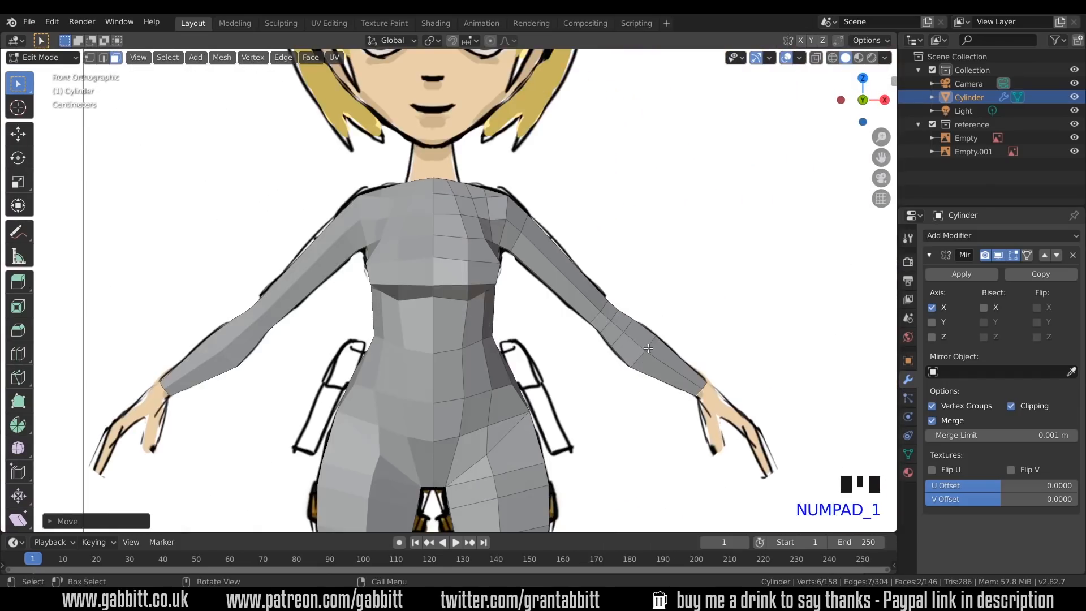
key("g")
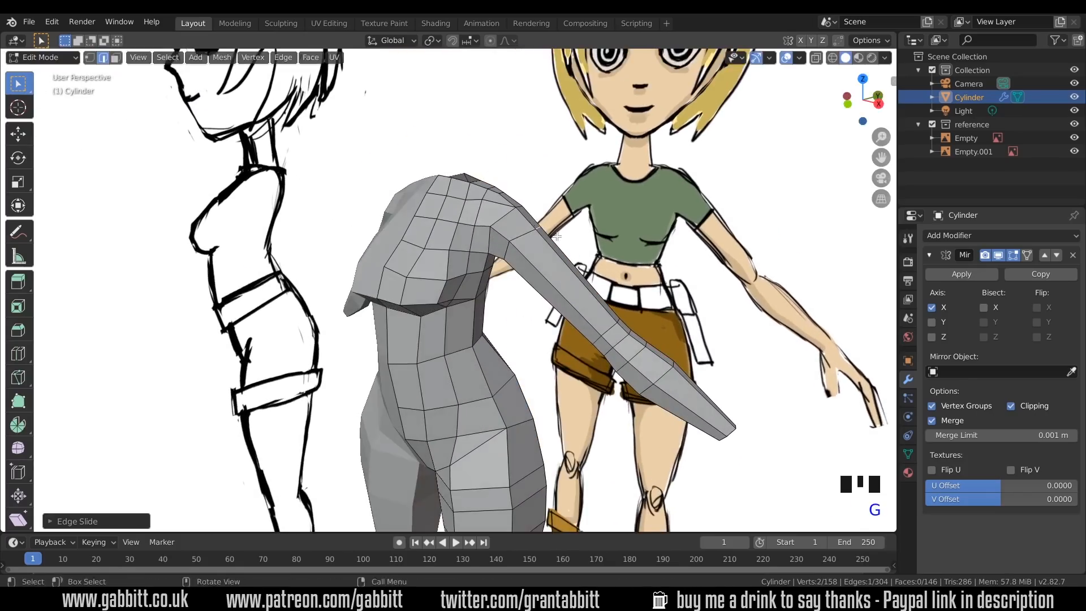
key("KP_3")
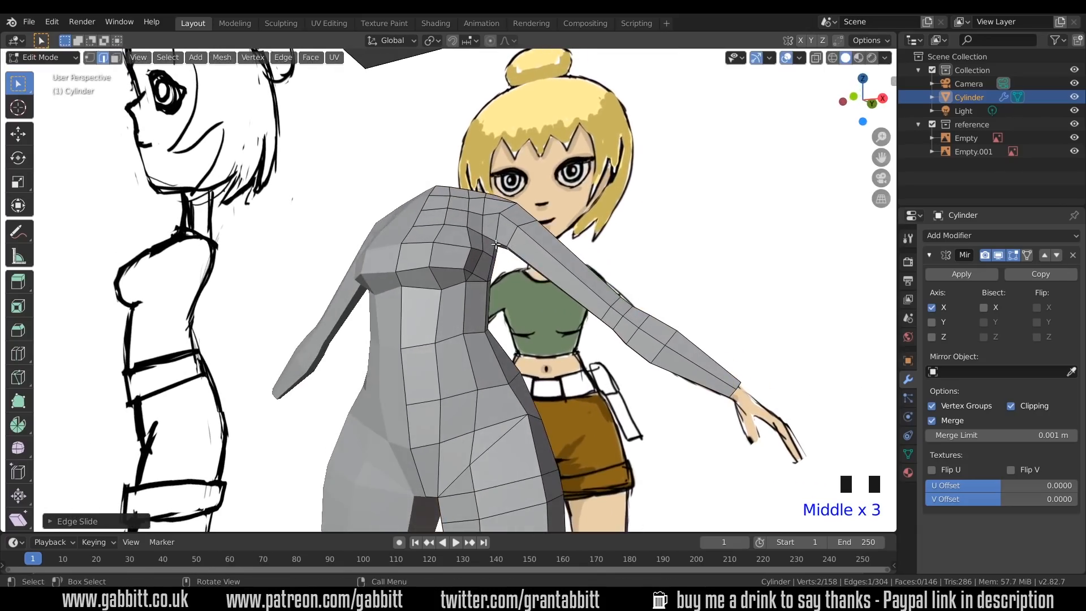
scroll("up", 3)
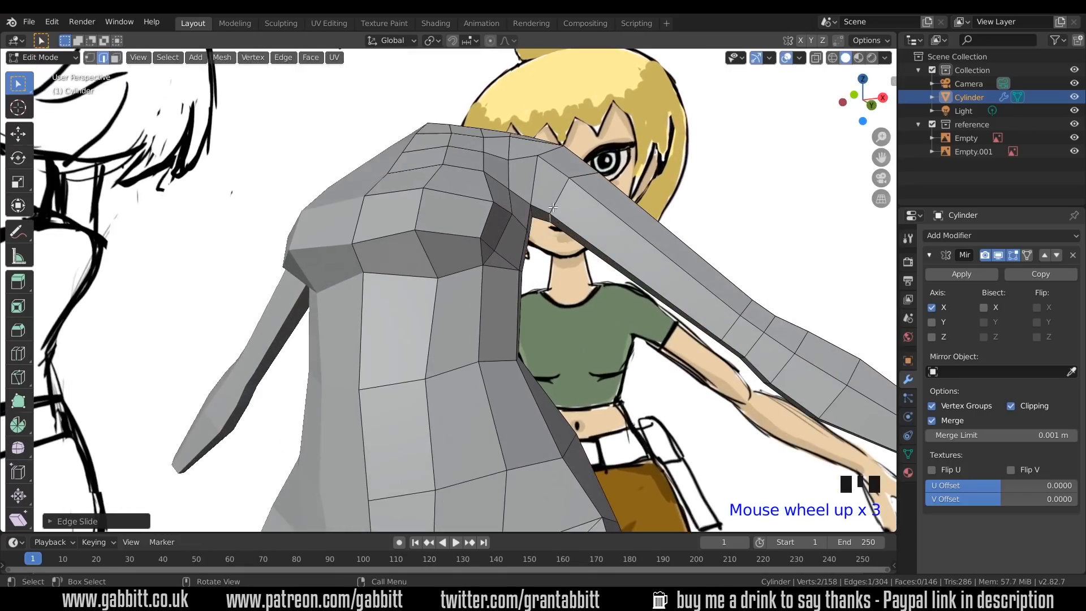
scroll("up", 3)
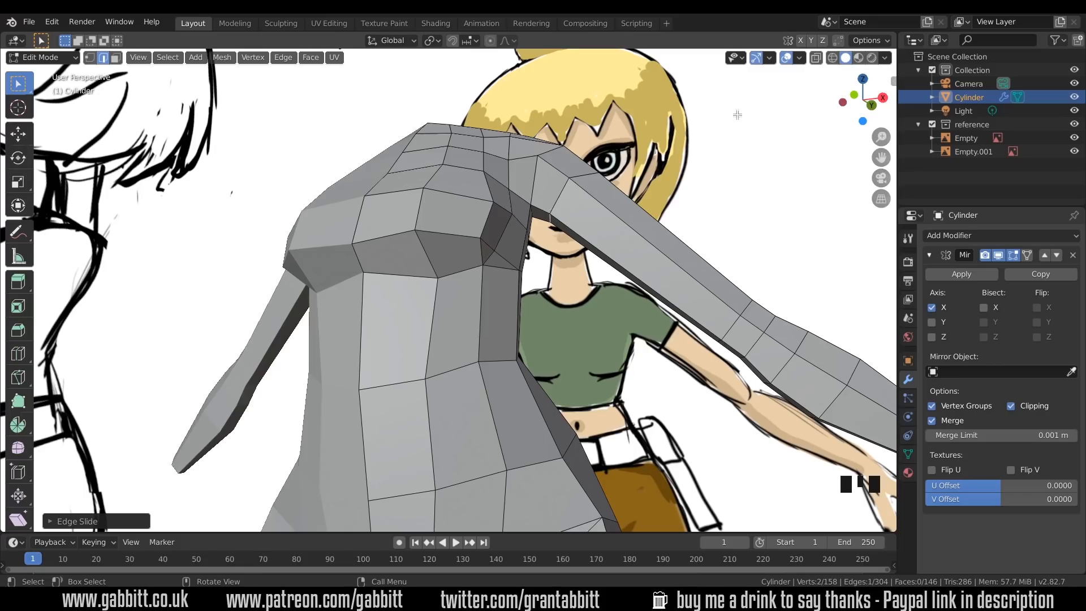
mouse_move(838, 41)
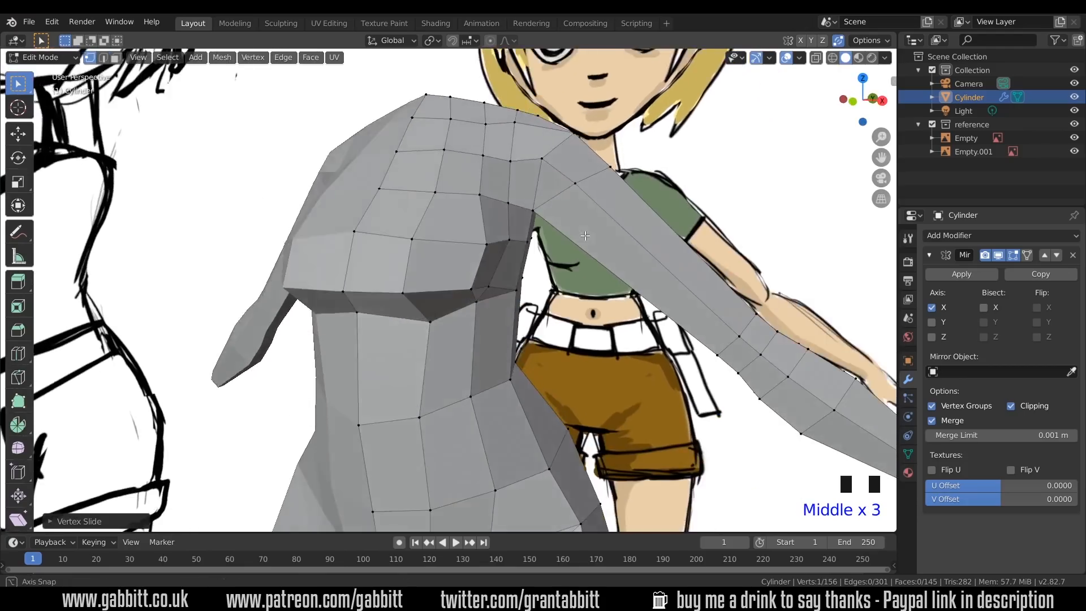
key("ctrl+z")
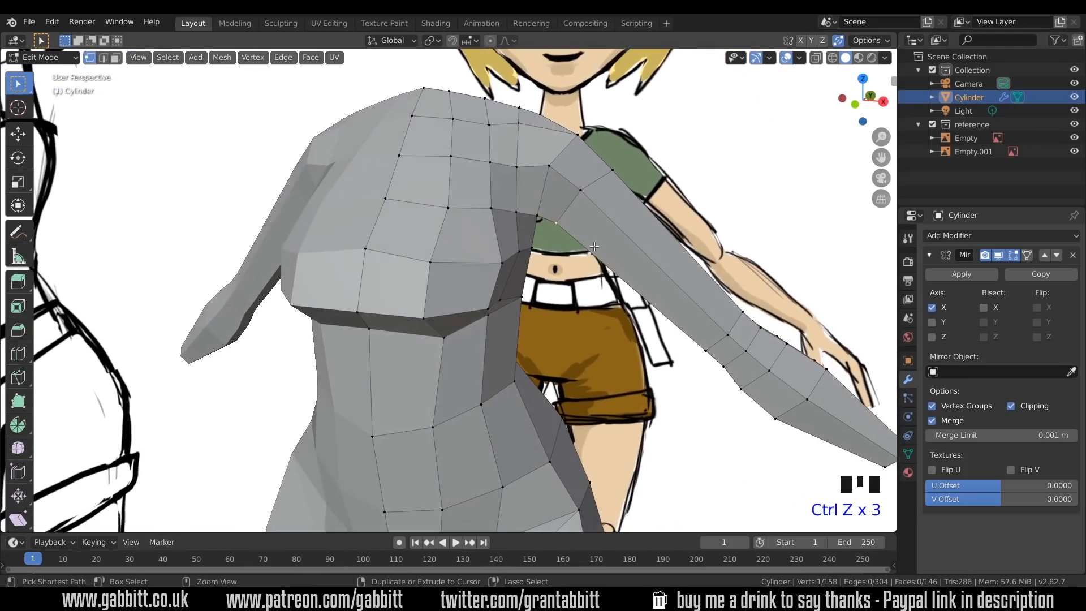